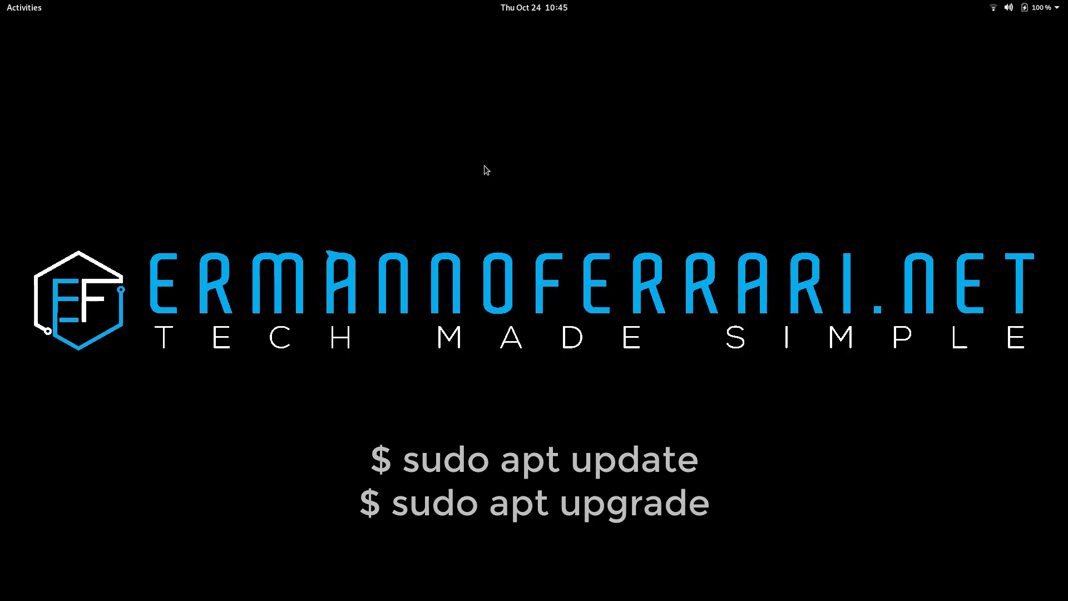
# - Launch Terminal and confirm installing apache2, mariadb-server and the PHP 7.3 modules with apt
pyautogui.write('ter')
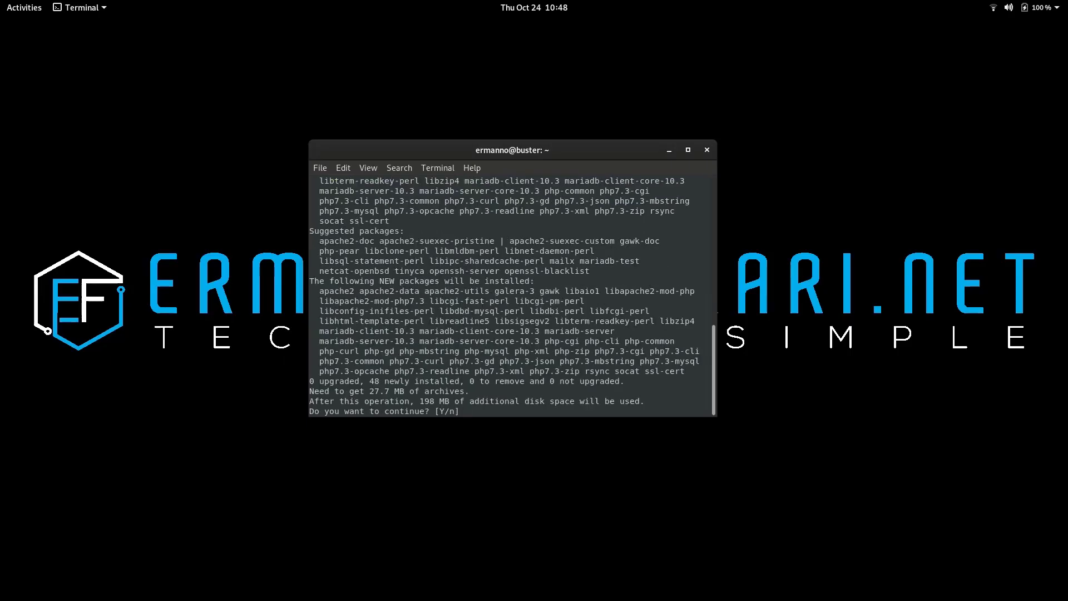
pyautogui.write('y')
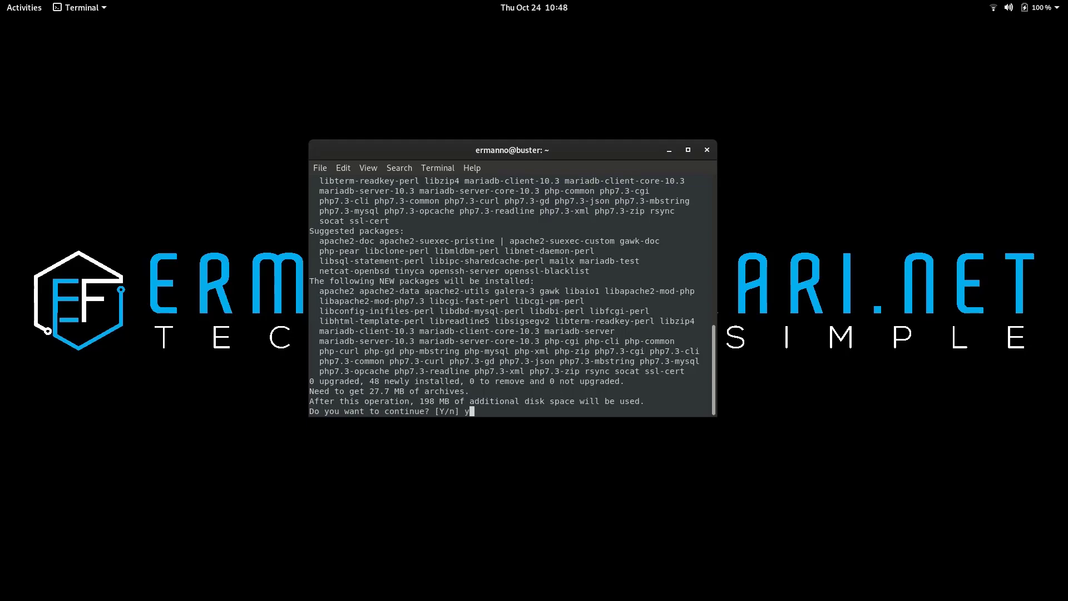
pyautogui.press('Return')
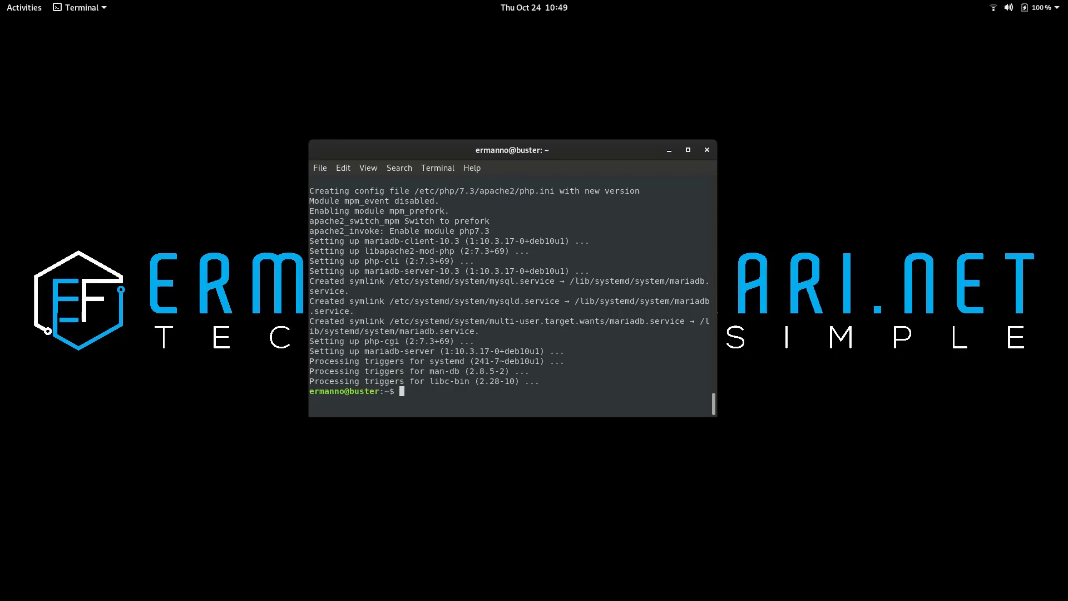
# - Run sudo systemctl restart apache2 and begin the next sudo command
pyautogui.write('sudo')
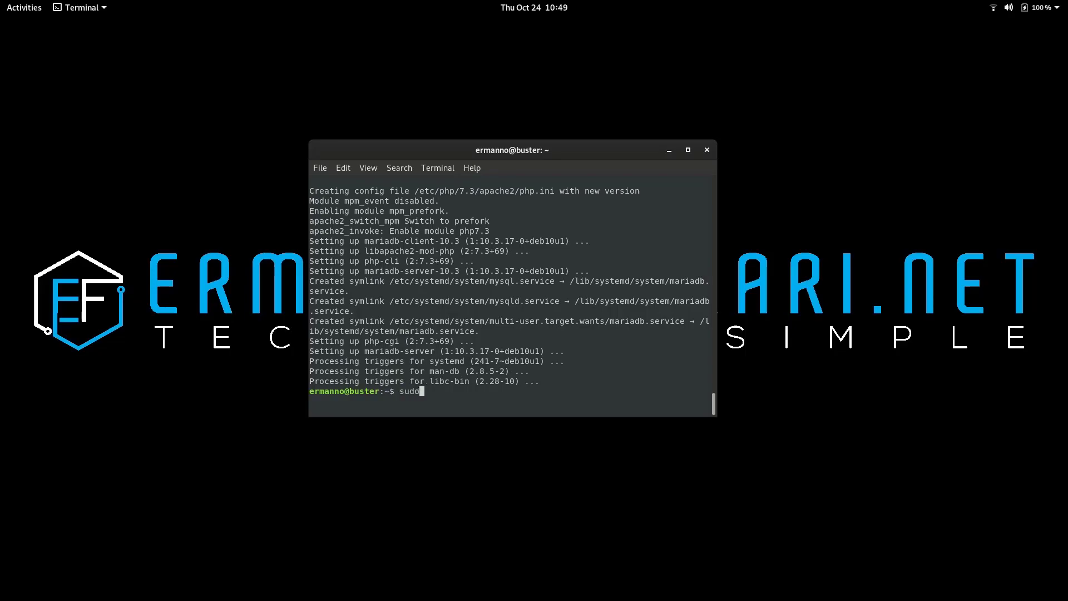
pyautogui.write('sys')
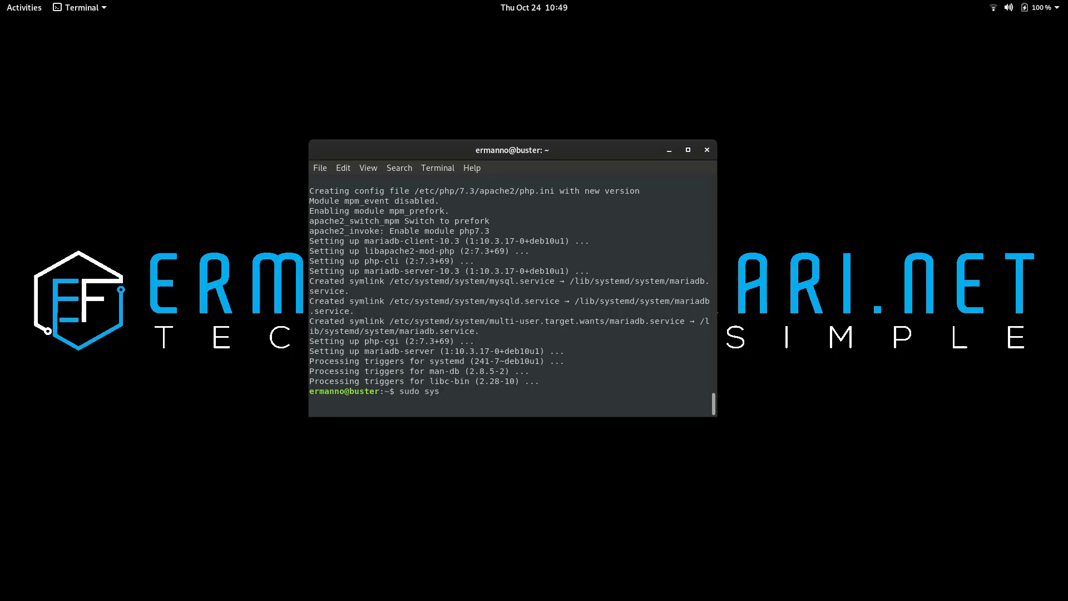
pyautogui.write('temctl')
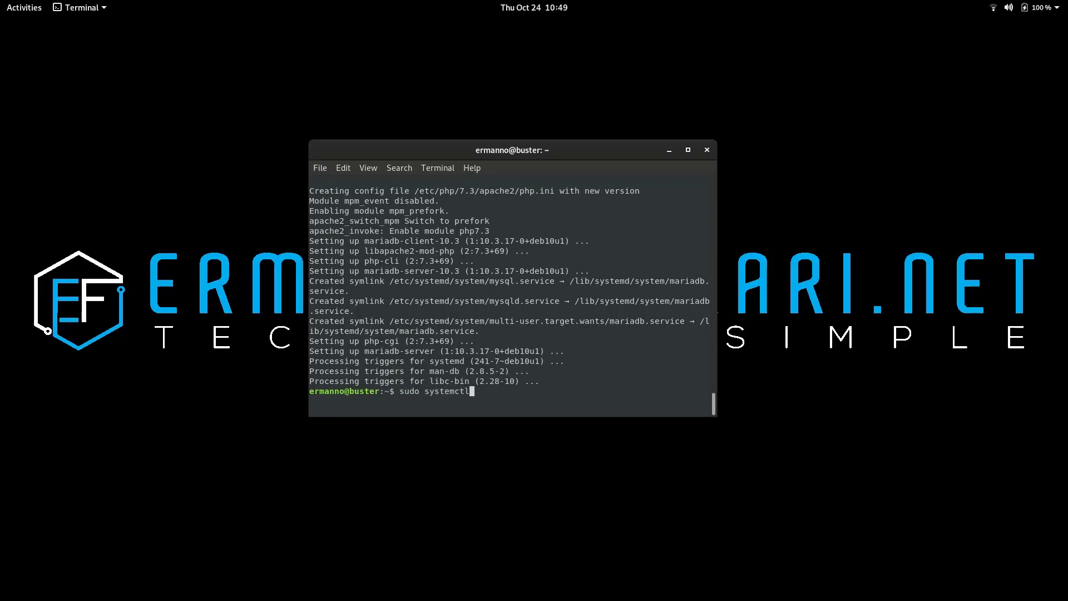
pyautogui.write('re')
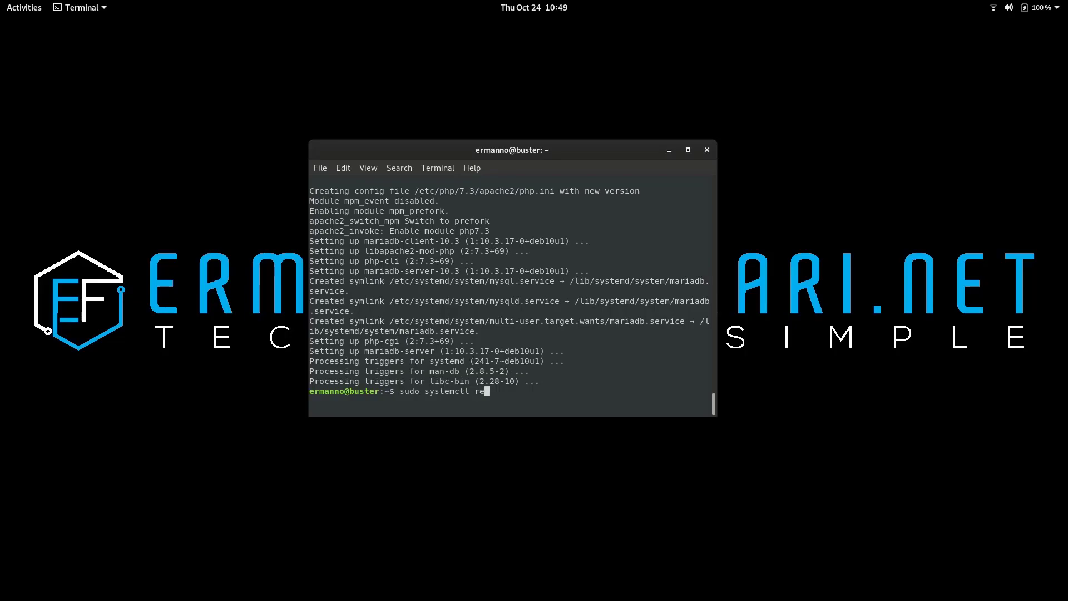
pyautogui.write('start apac')
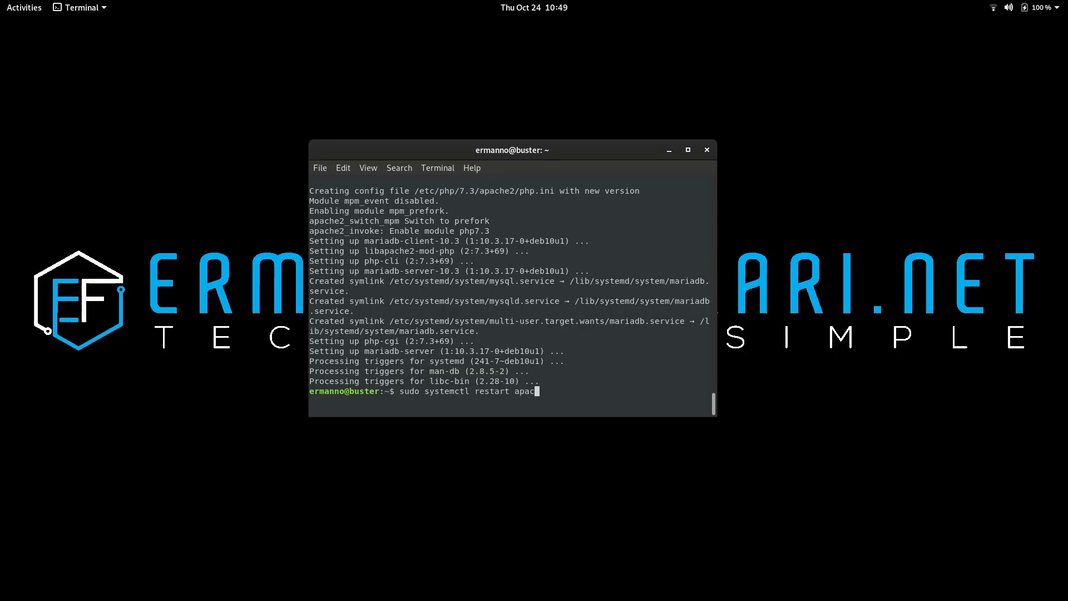
pyautogui.write('he2')
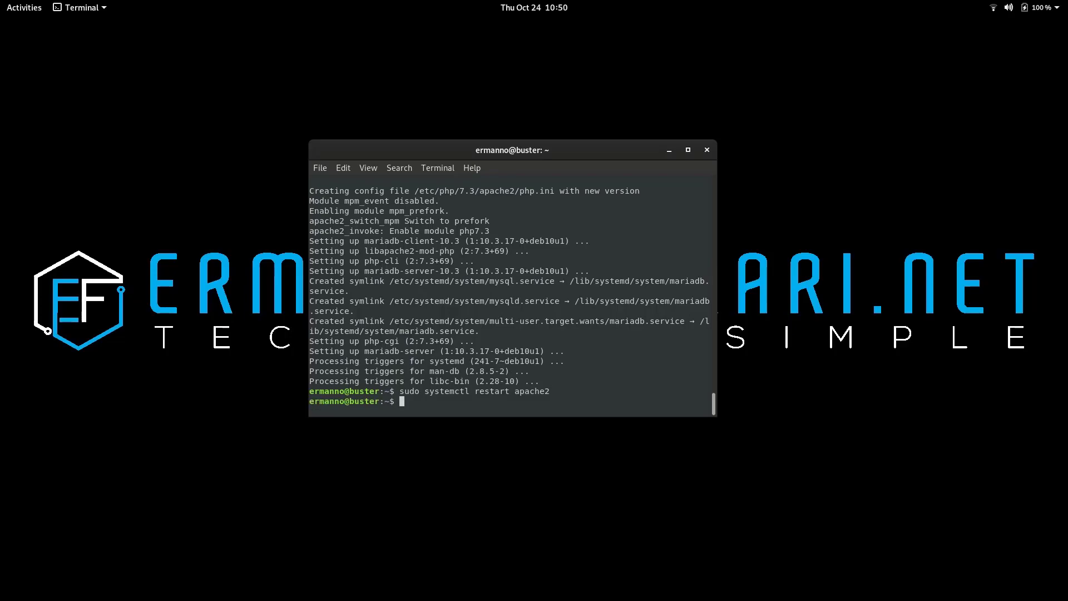
pyautogui.write('sudo')
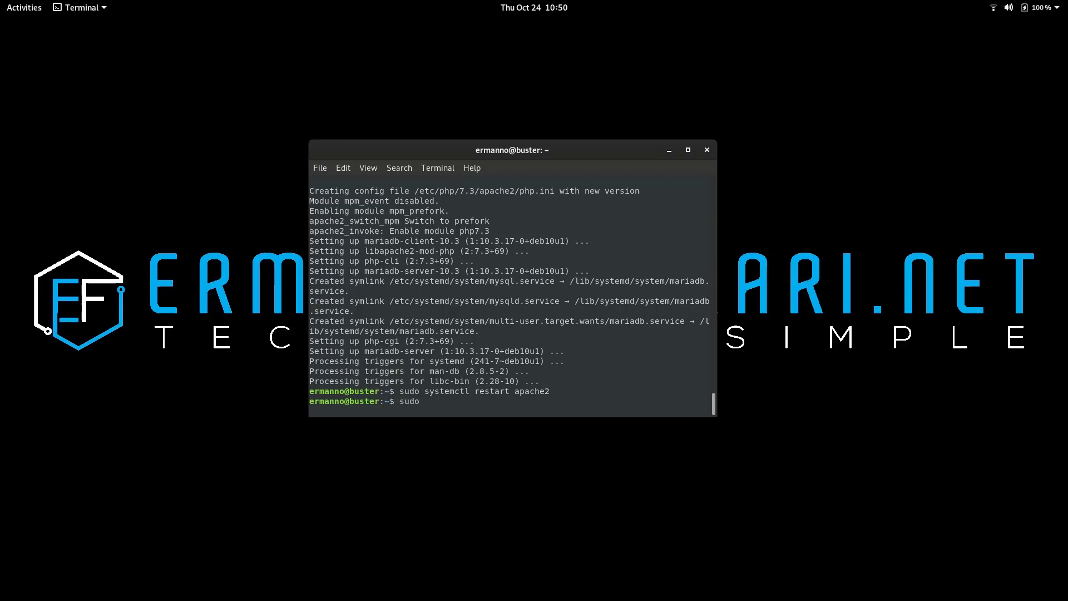
# - Run sudo mysql_secure_installation, keep the root password (n) and remove anonymous users (y)
pyautogui.write('mysql_sec')
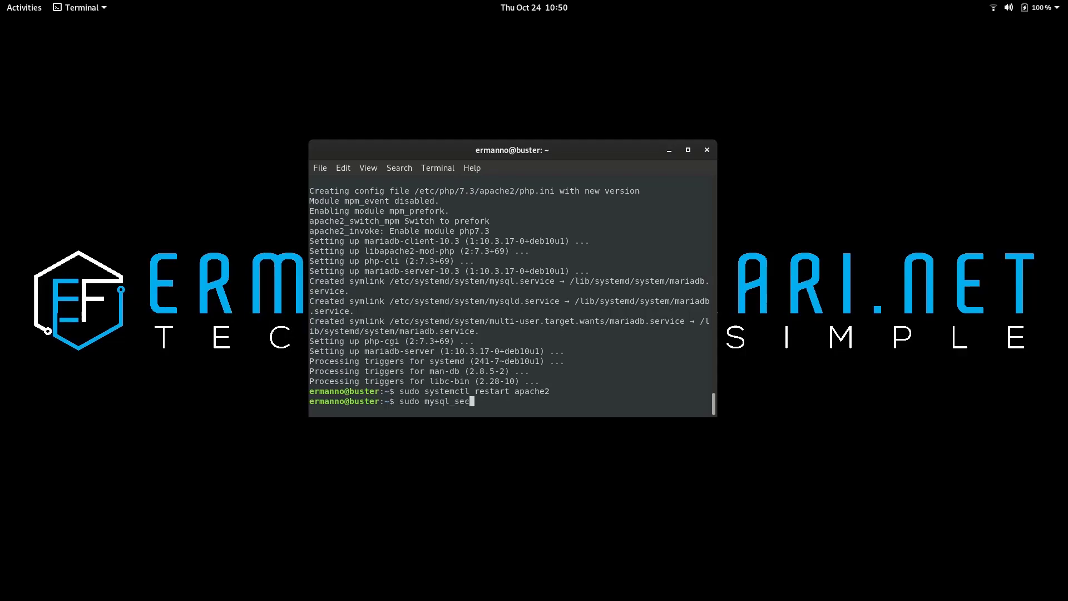
pyautogui.write('ure_in')
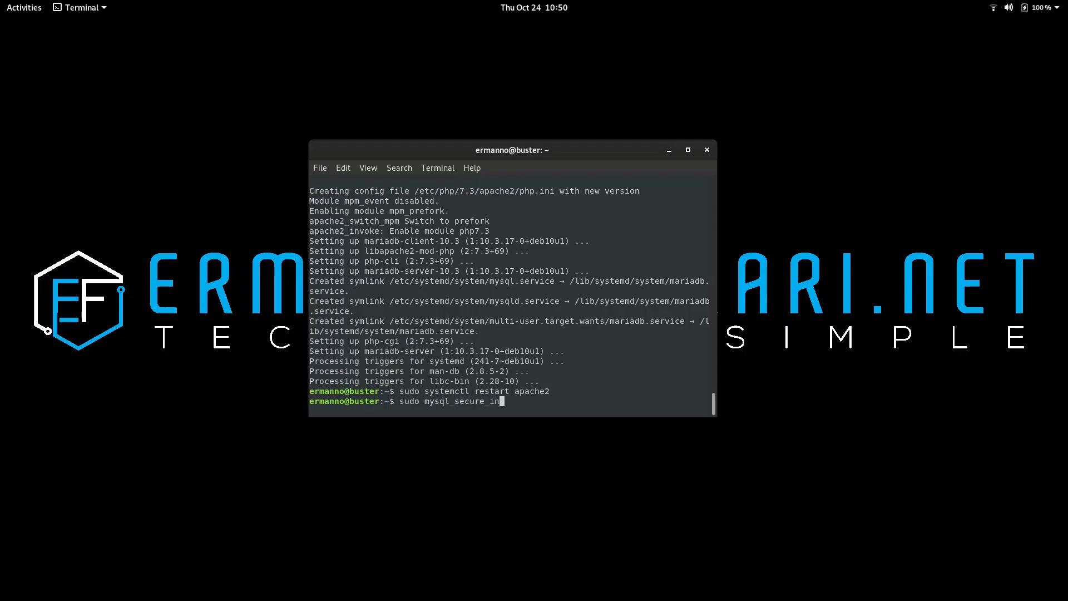
pyautogui.write('stallation')
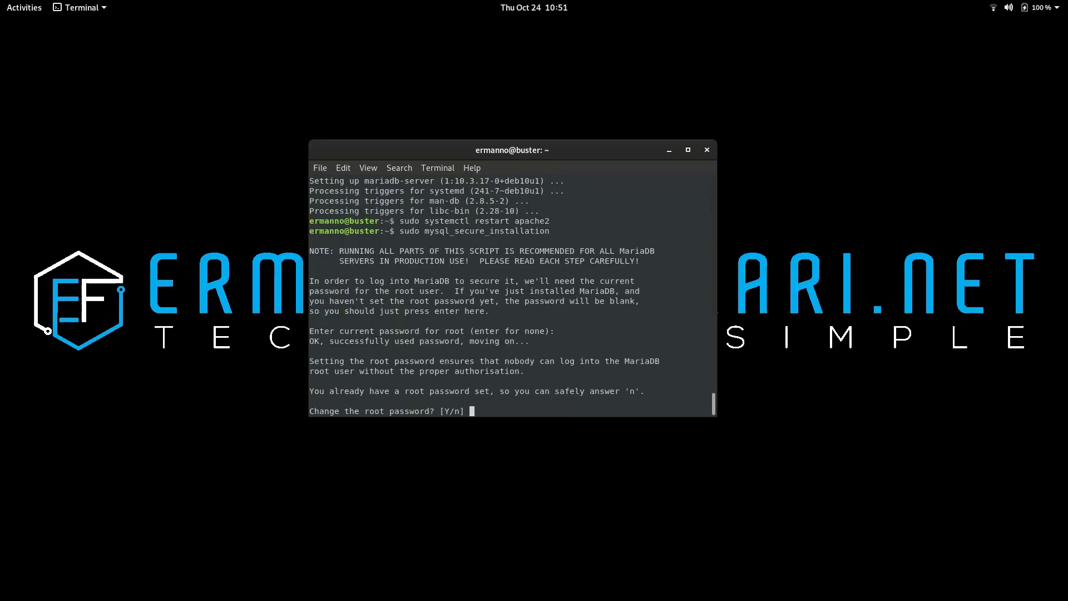
pyautogui.write('n')
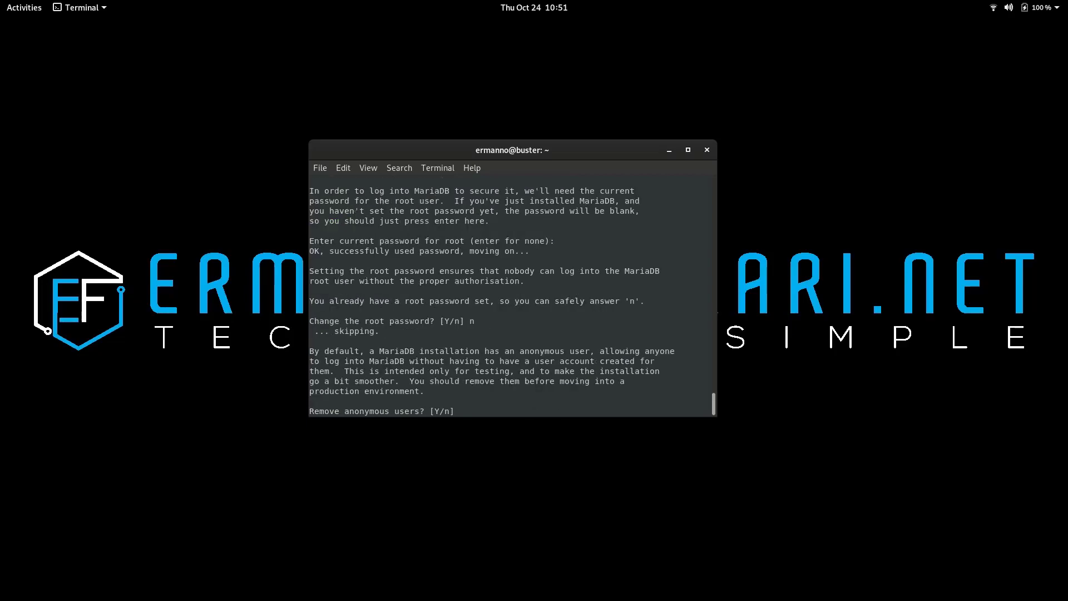
pyautogui.write('y')
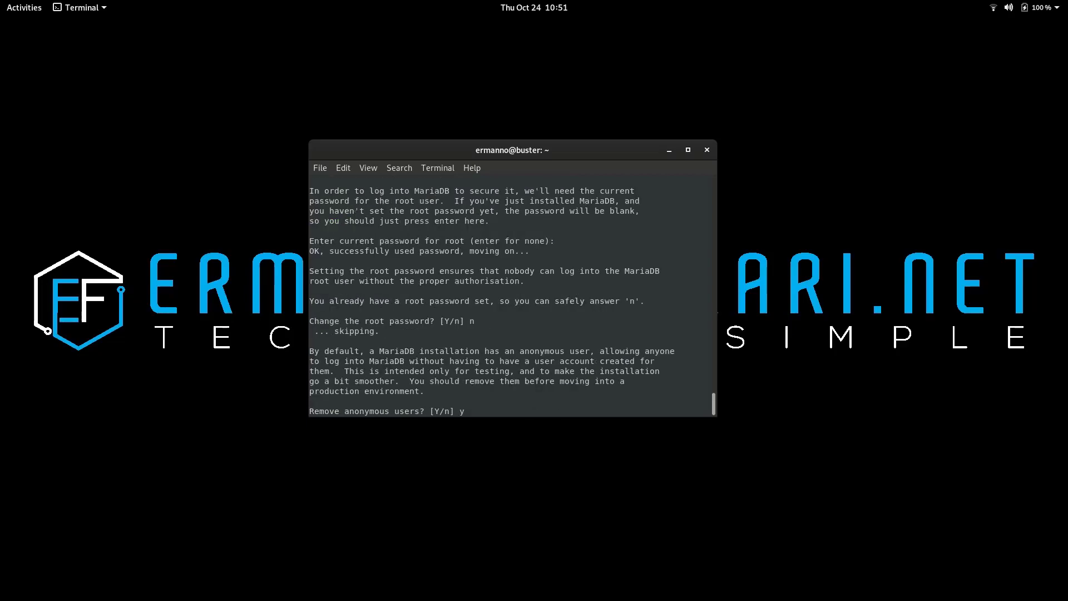
pyautogui.press('Return')
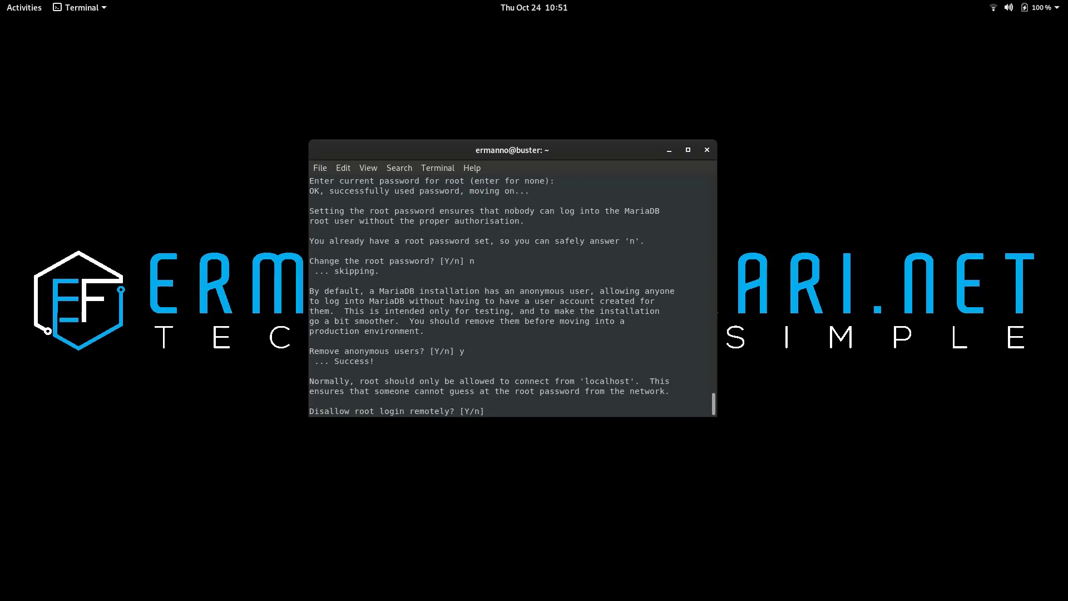
# - Disallow remote root login, remove the test database and reload privileges (y, y, y)
pyautogui.write('y')
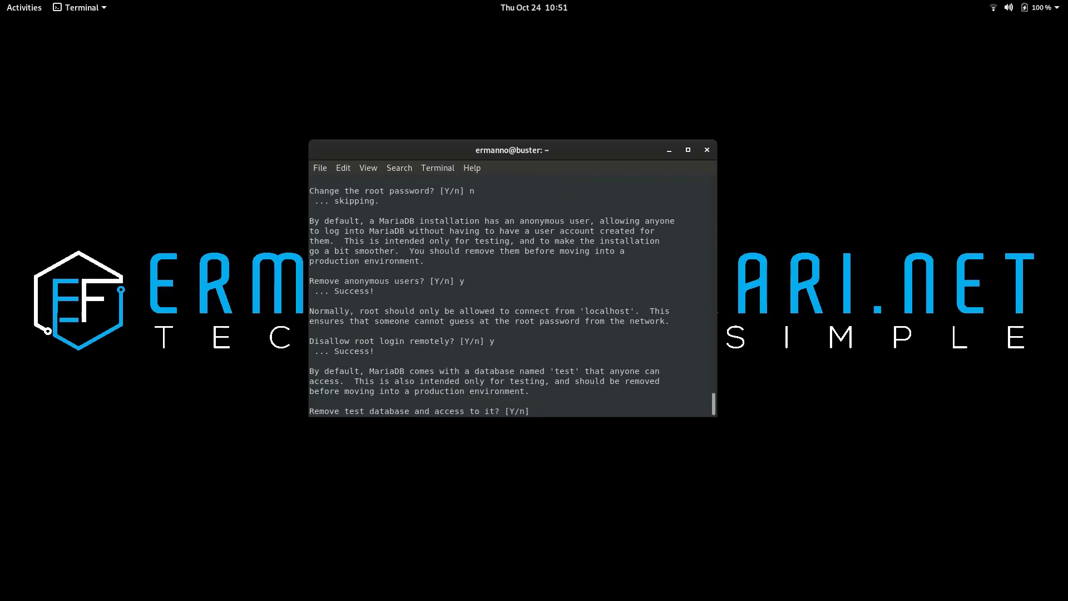
pyautogui.write('y')
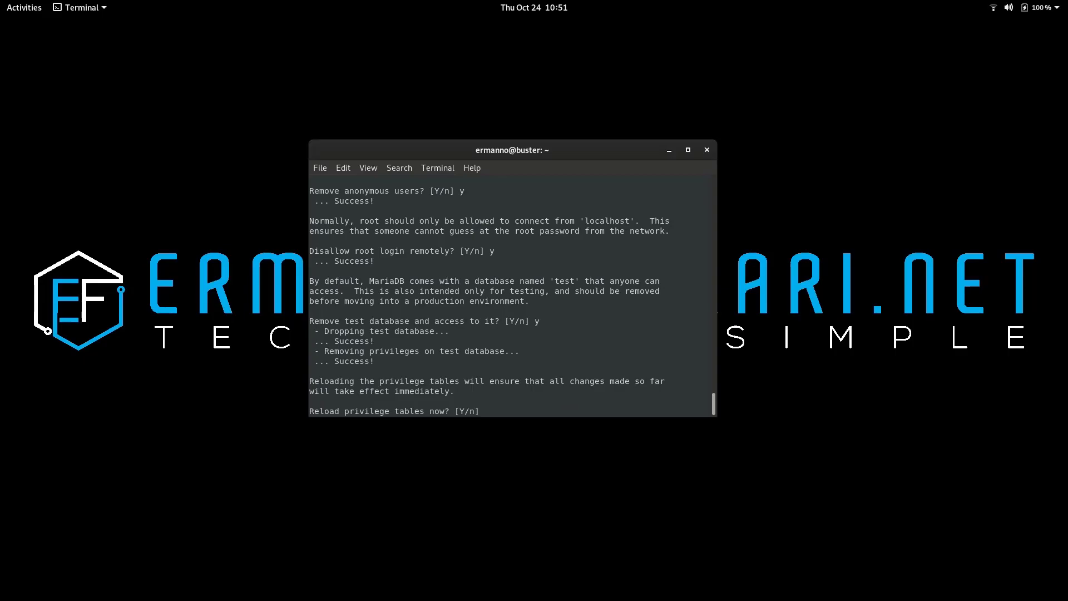
pyautogui.write('y')
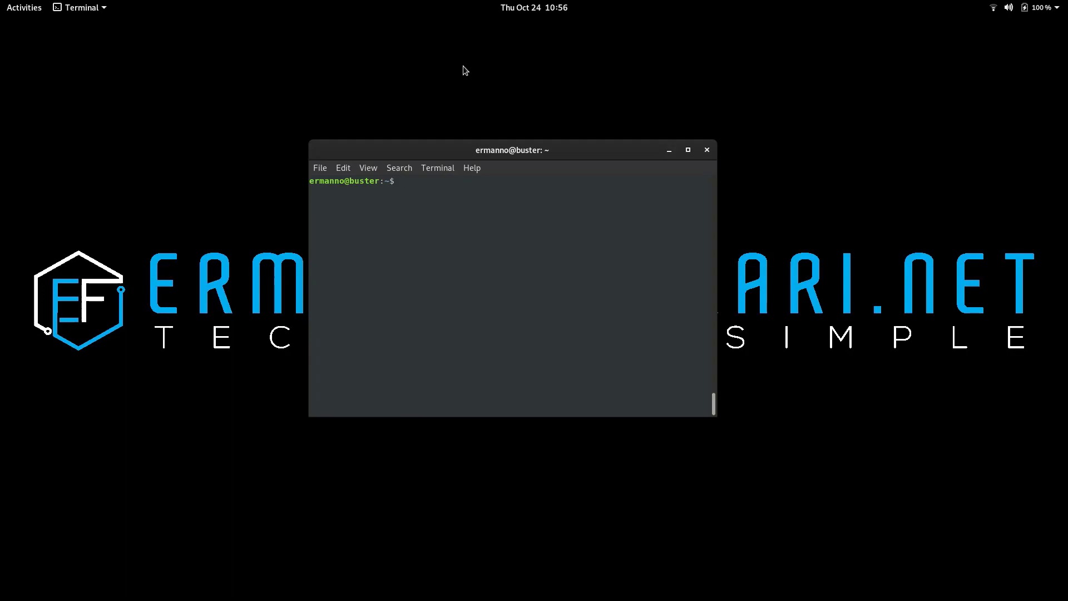
# - Run sudo mysql -u root -p to enter the MariaDB monitor as root
pyautogui.write('sudp')
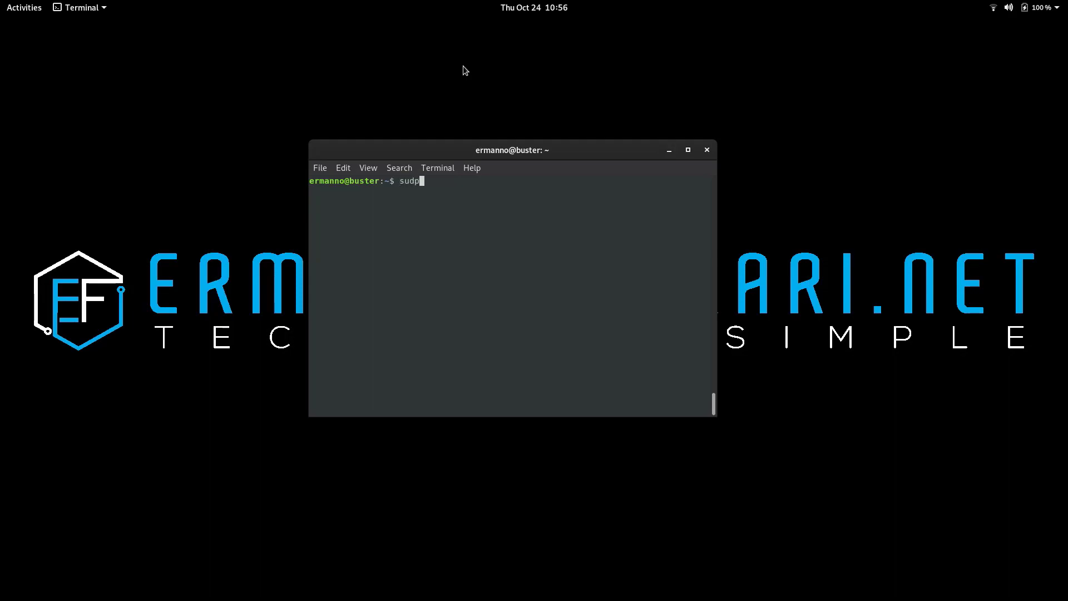
pyautogui.press('BackSpace')
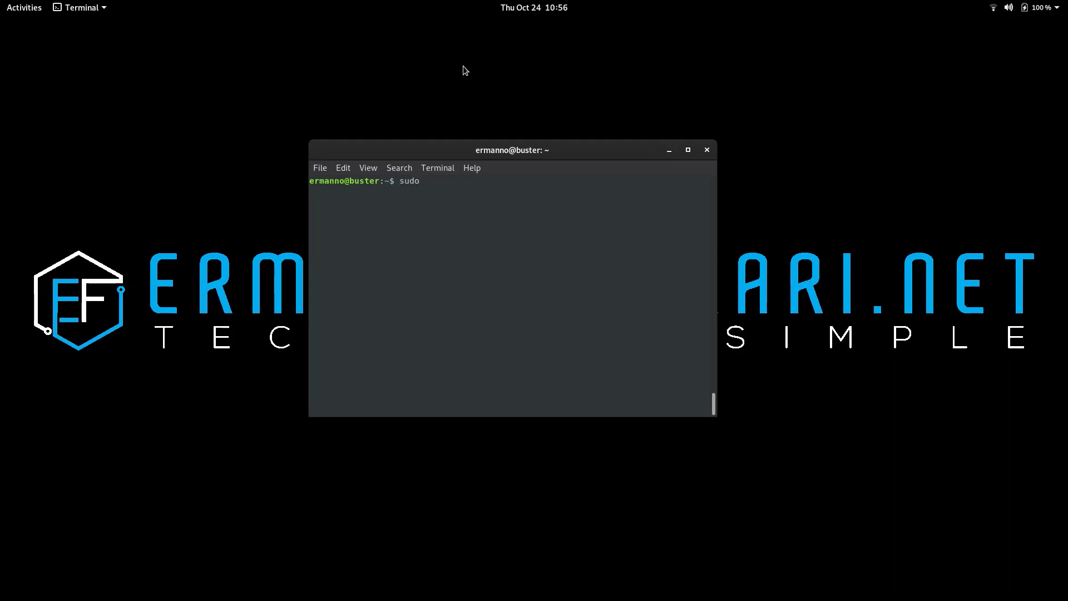
pyautogui.write('mysql -u roo')
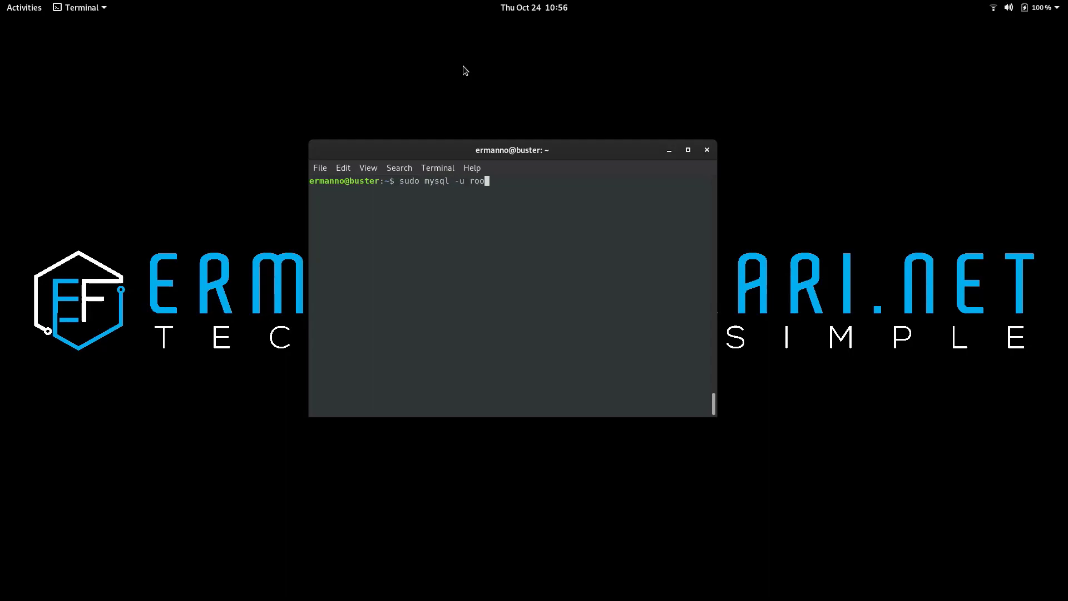
pyautogui.write('t -p')
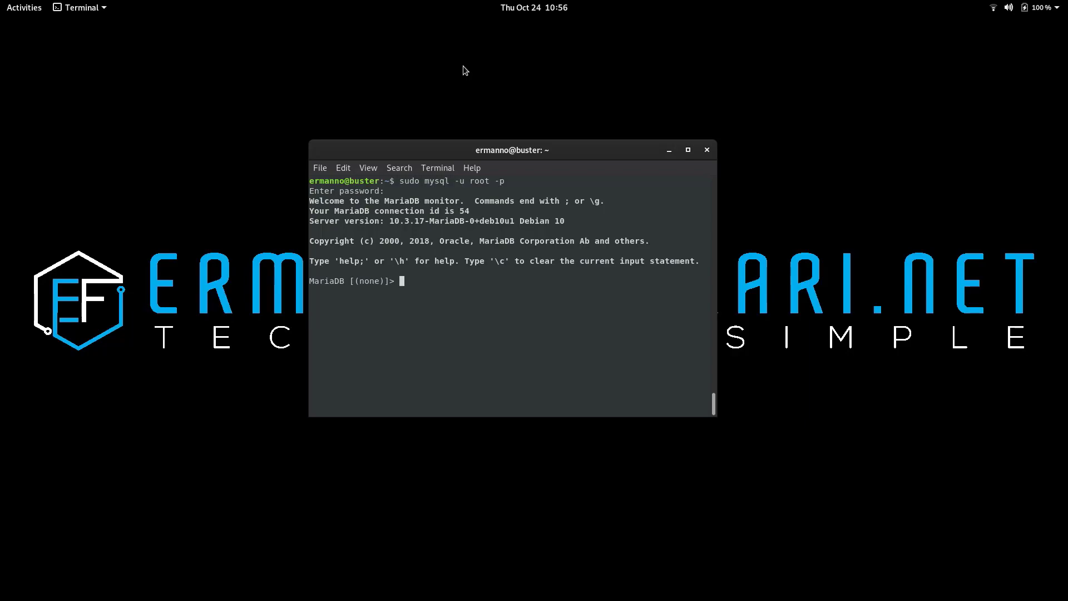
# - Execute CREATE DATABASE nextcloudlocal; at the MariaDB prompt
pyautogui.write('CREATE')
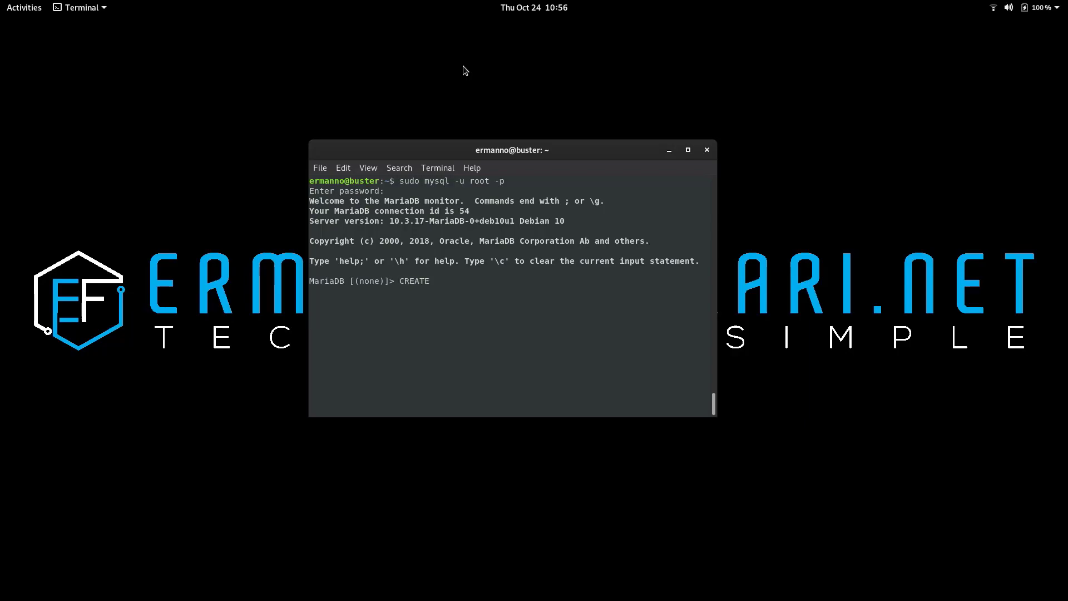
pyautogui.write('DATA')
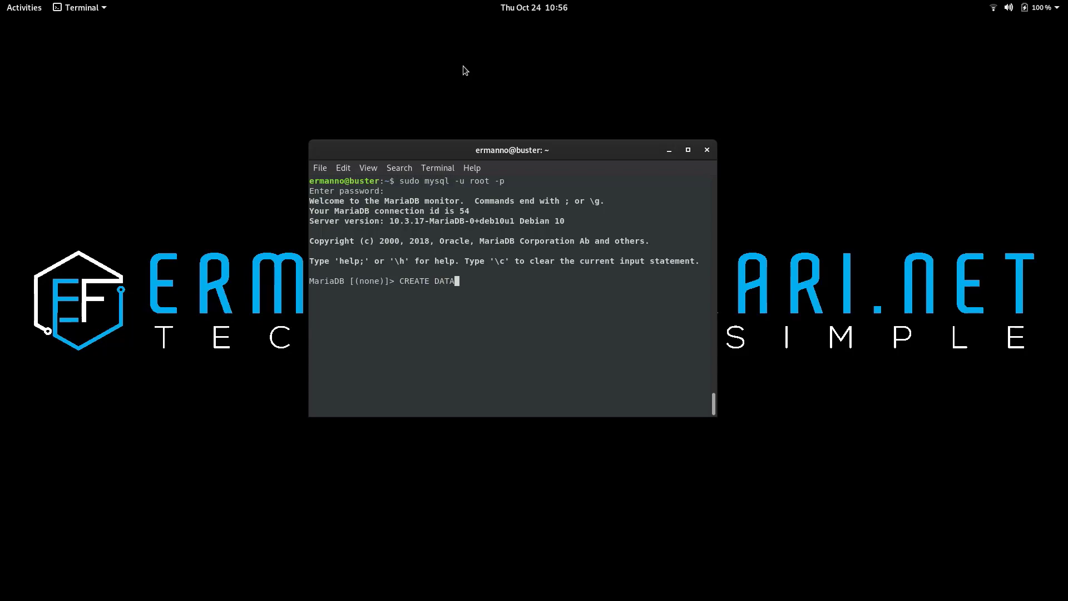
pyautogui.write('BASE')
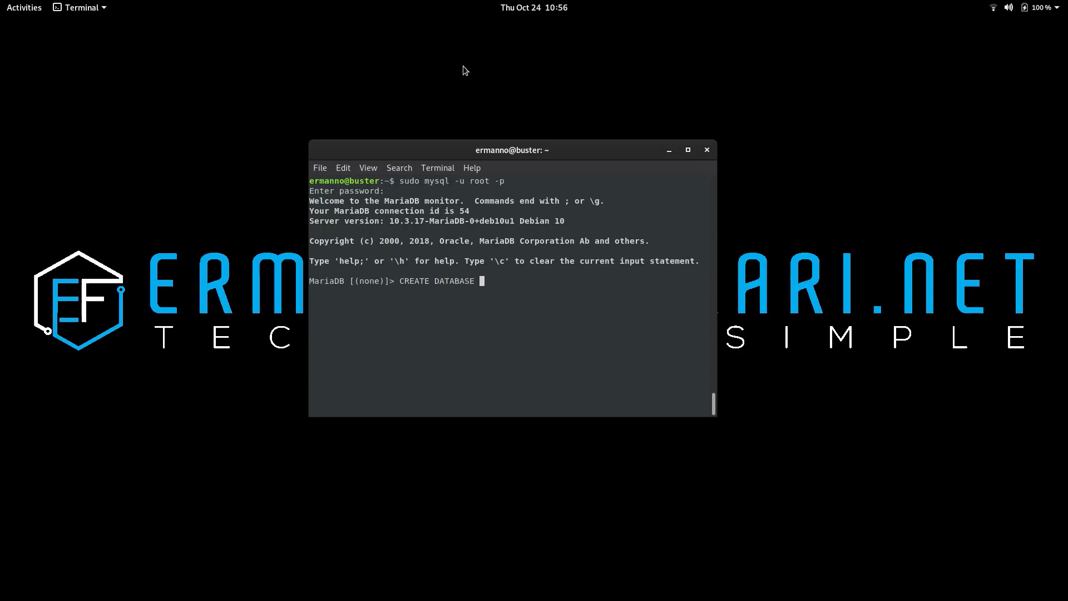
pyautogui.write('ne')
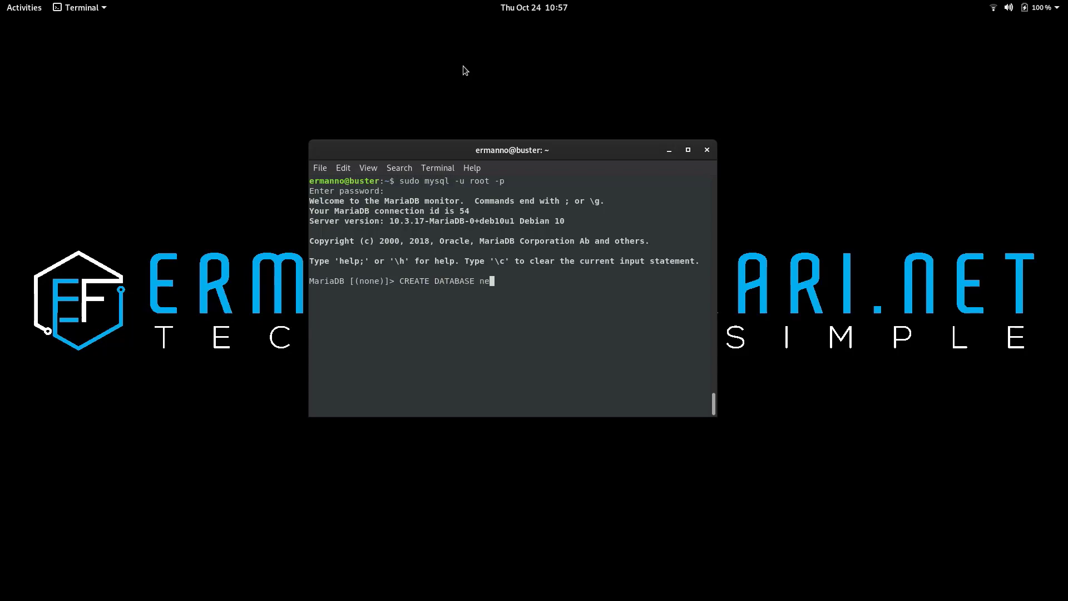
pyautogui.write('xtcloudl')
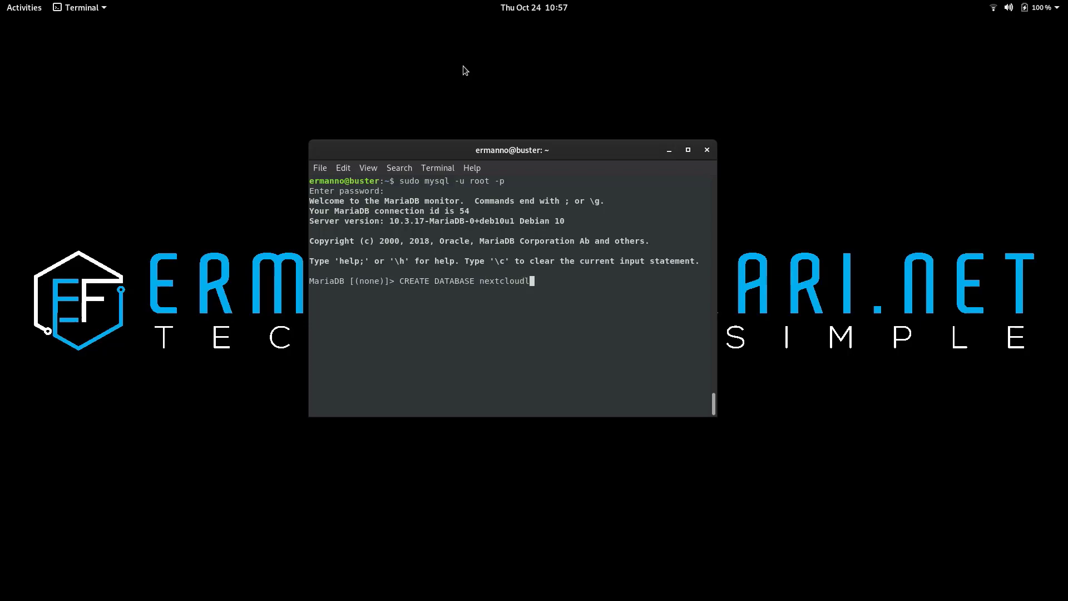
pyautogui.write('ocal')
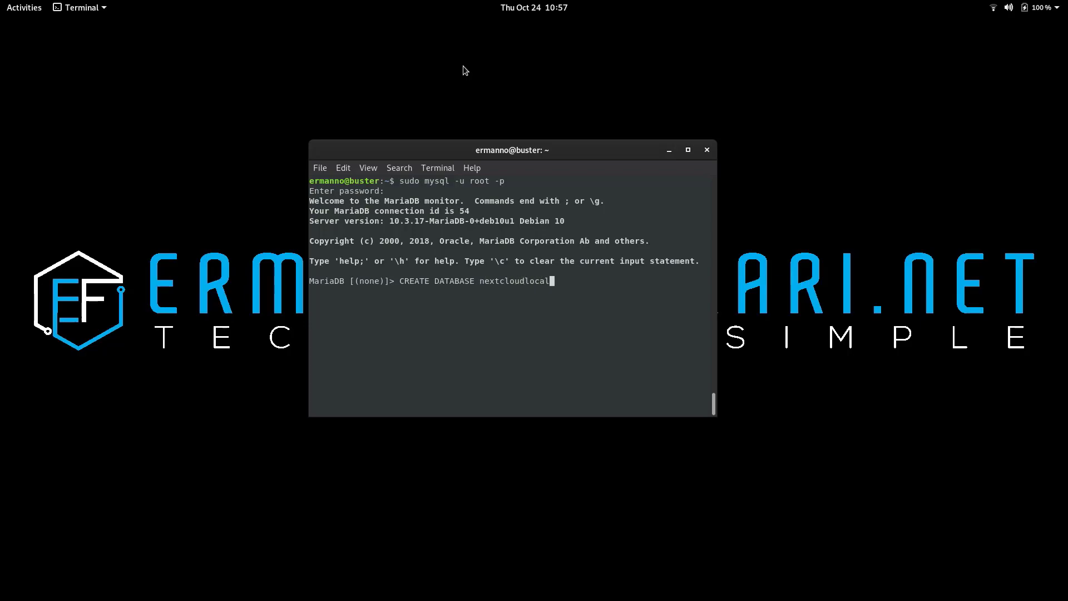
pyautogui.write(';')
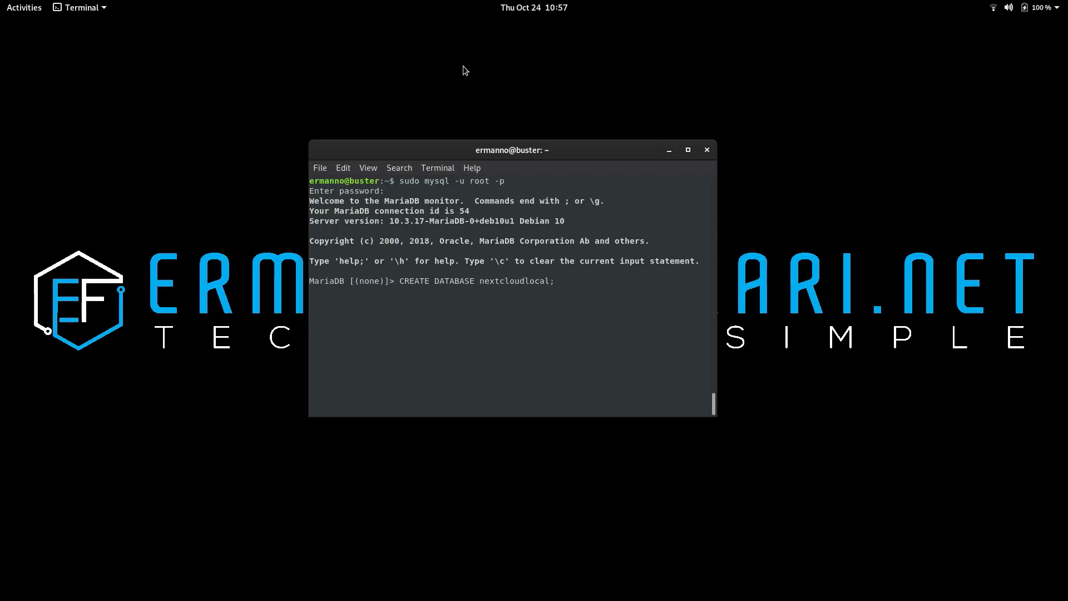
pyautogui.press('Return')
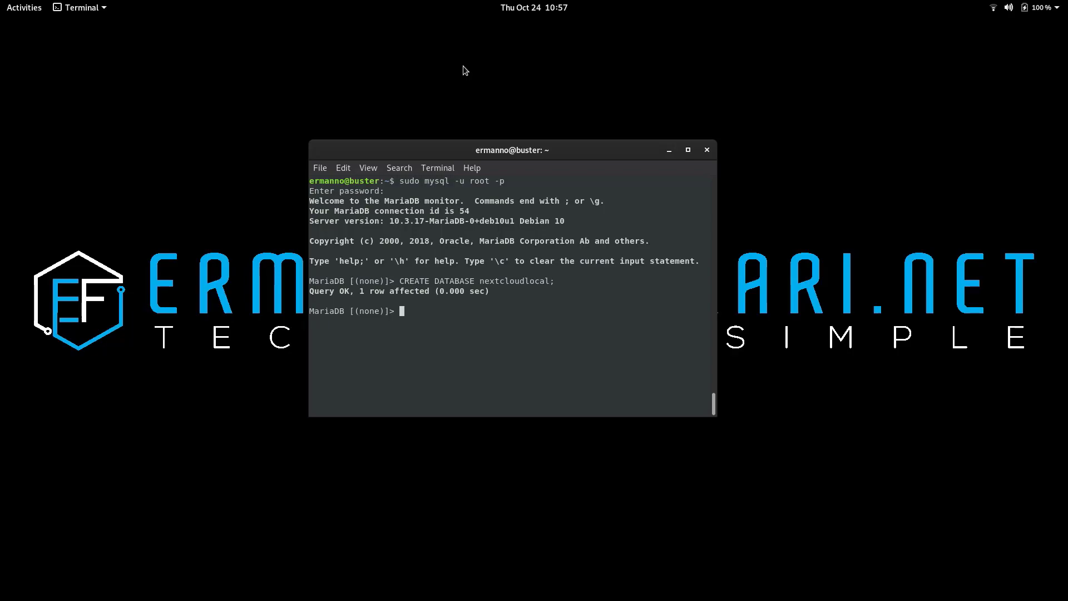
pyautogui.write('CREATE')
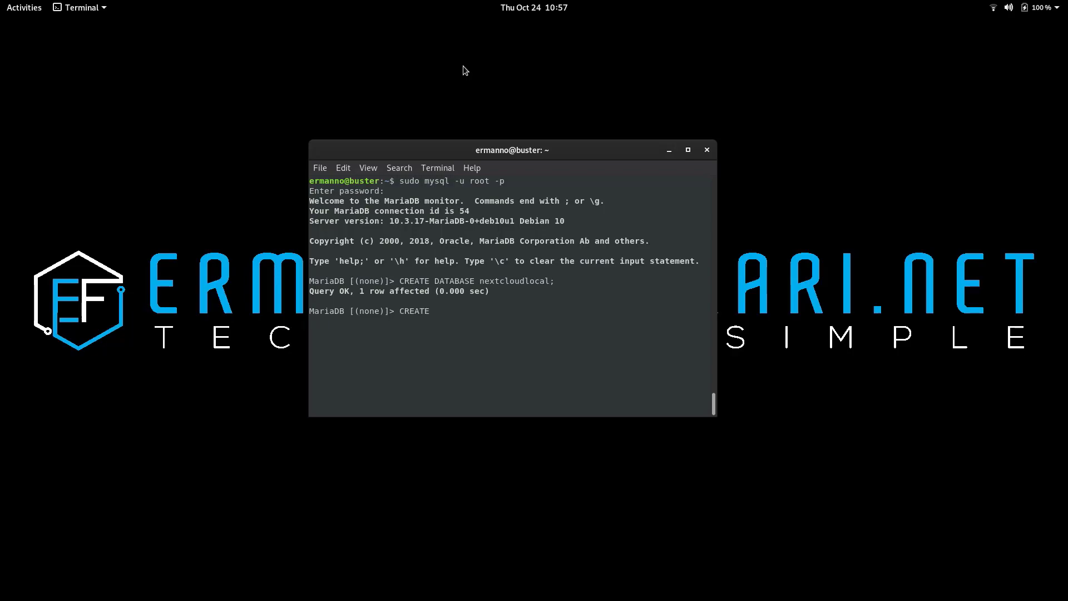
pyautogui.write('USER')
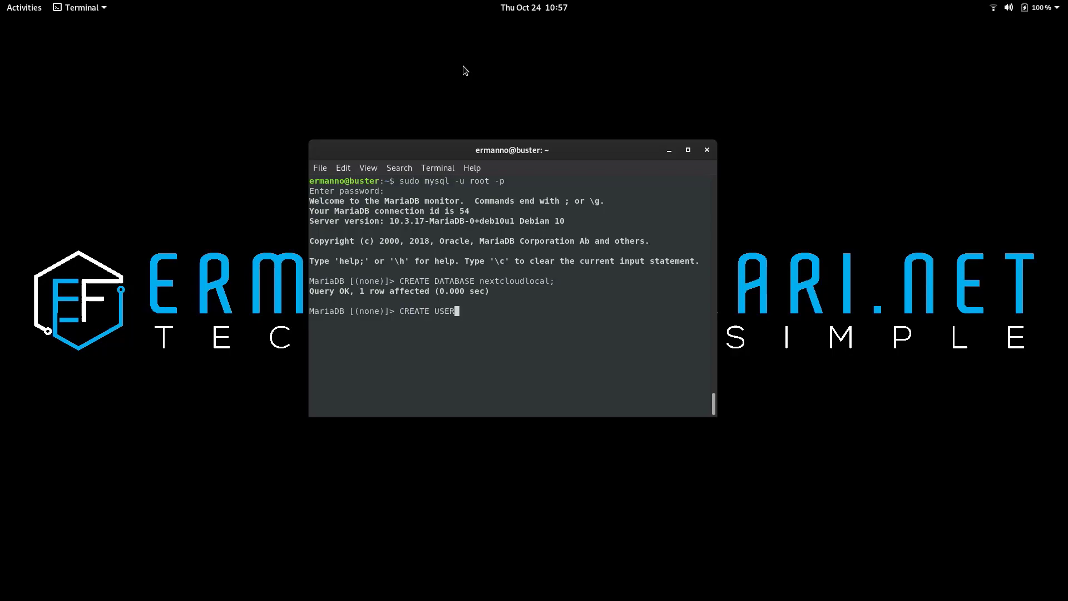
pyautogui.write("'")
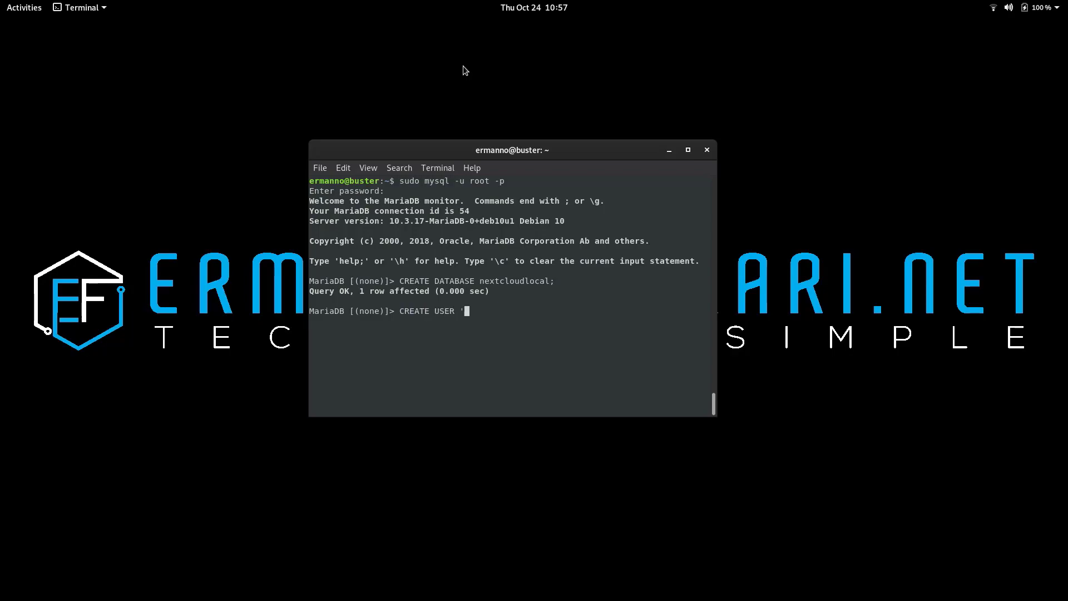
pyautogui.write('ermanno')
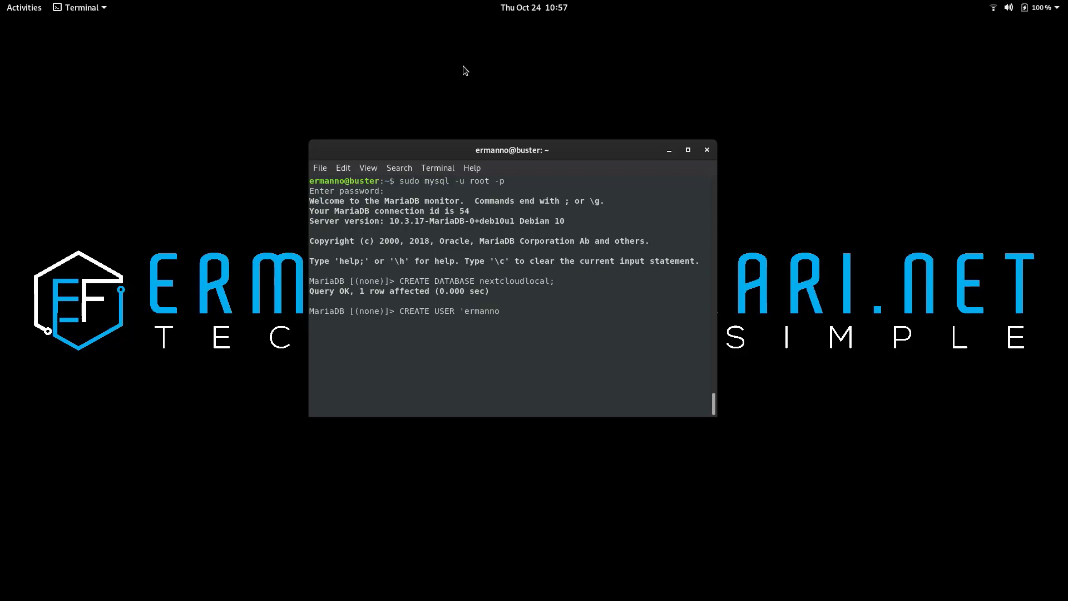
pyautogui.write("'@")
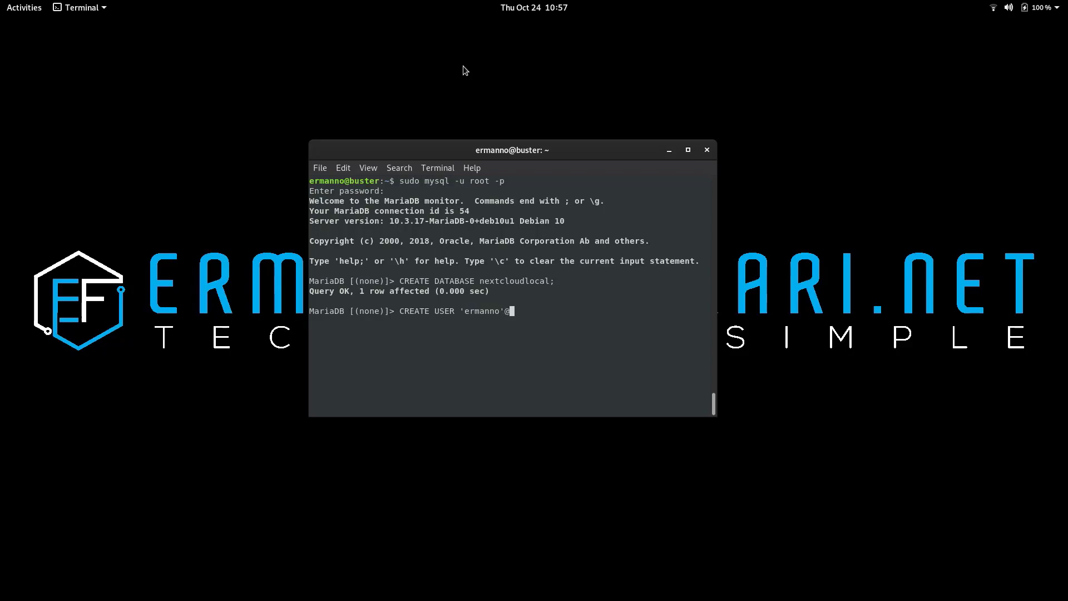
pyautogui.write("'localhost")
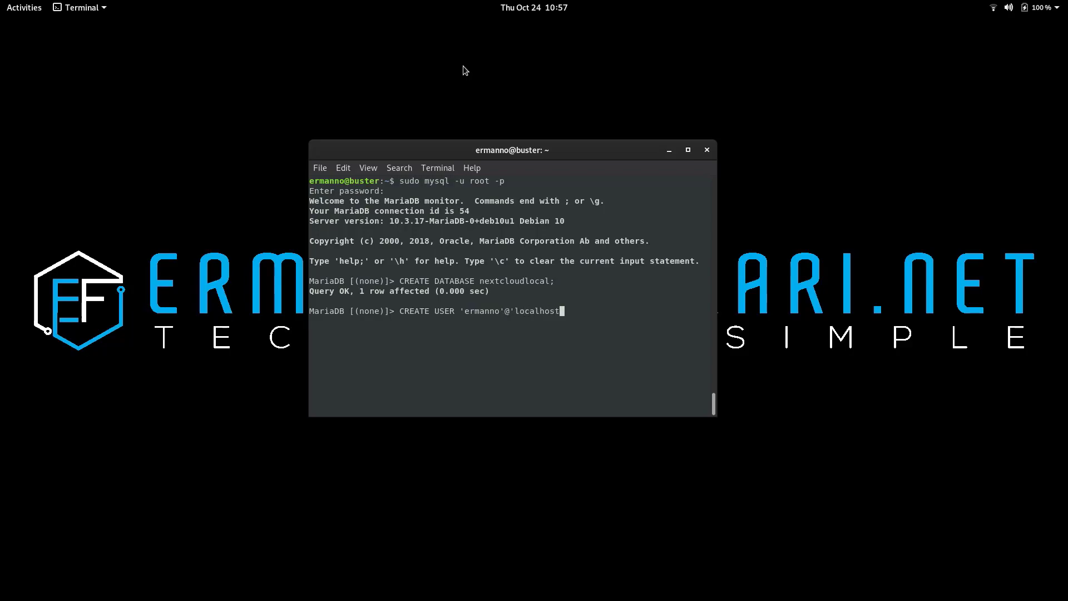
pyautogui.write("'")
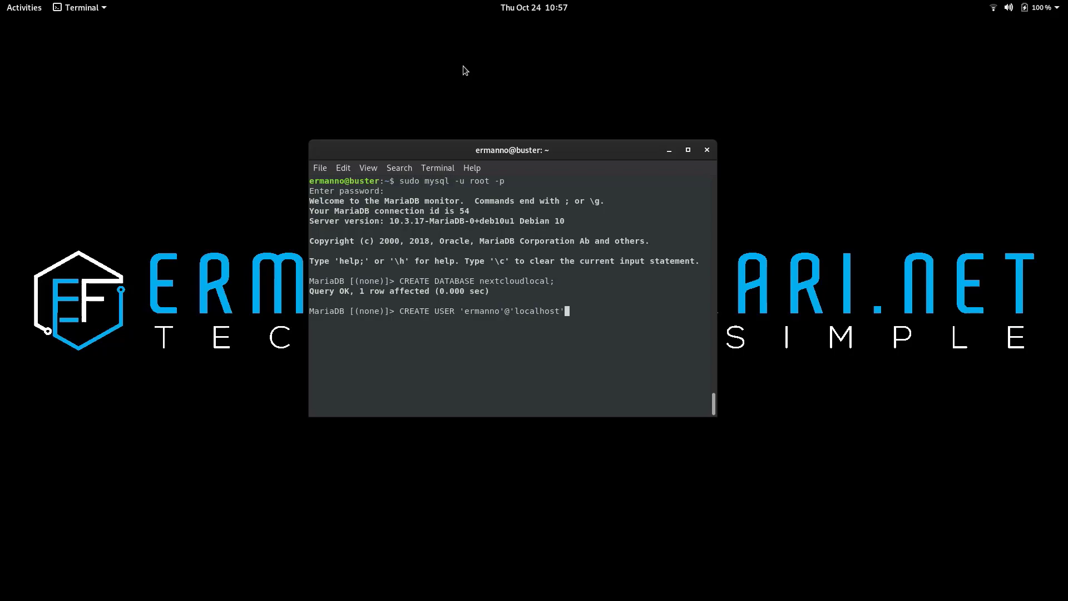
pyautogui.write('IDENTI')
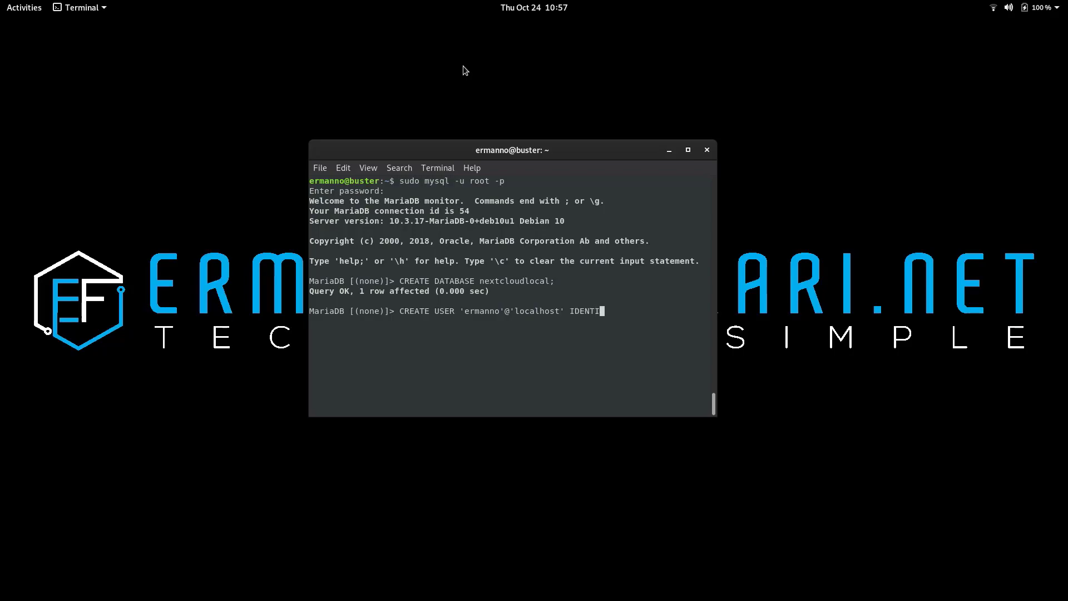
pyautogui.write('FIED BY')
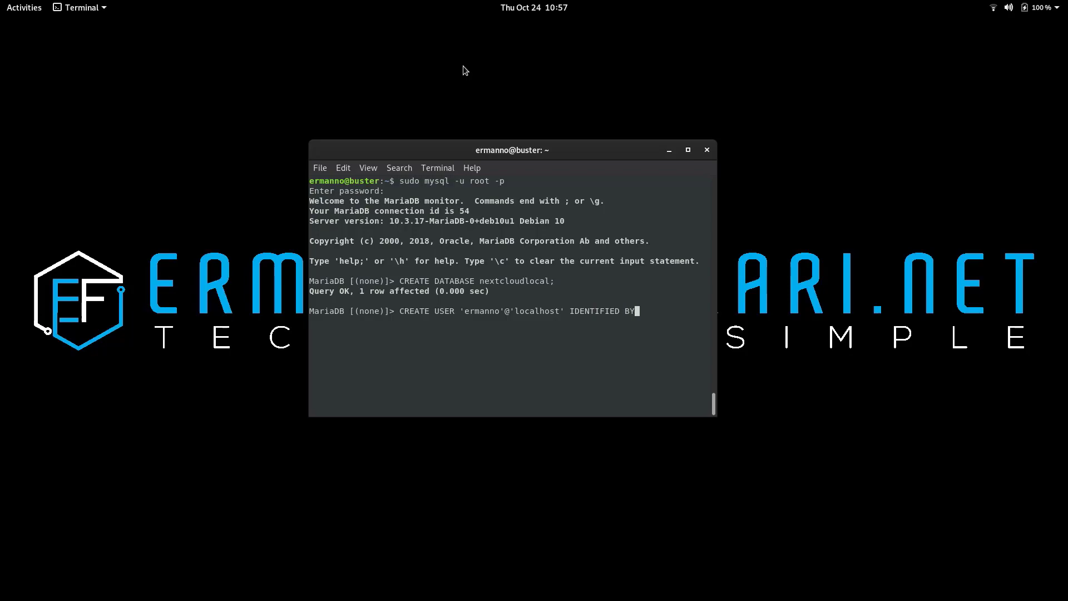
pyautogui.write("'")
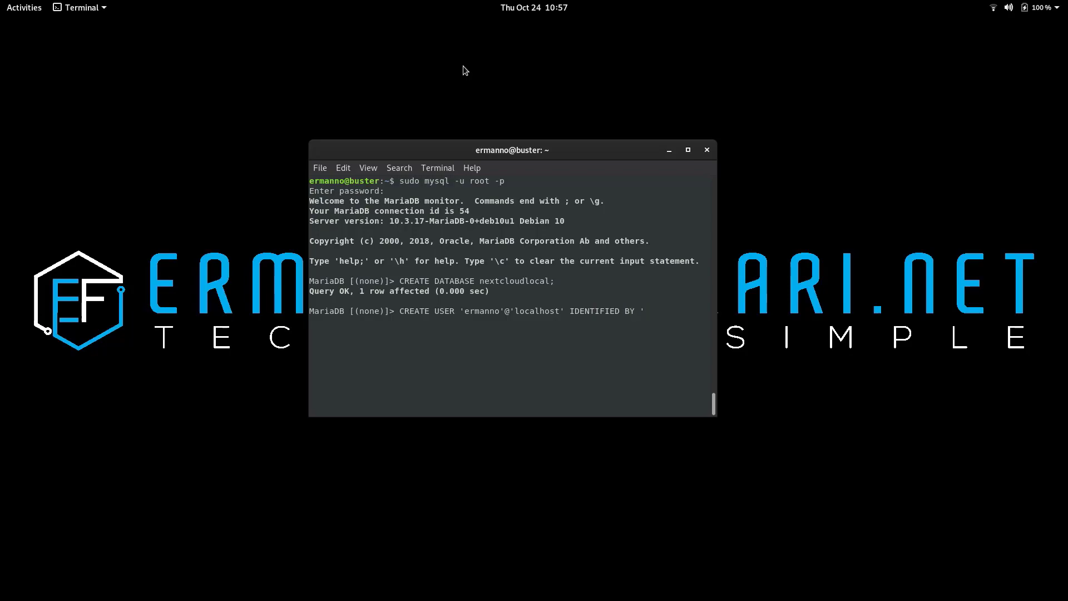
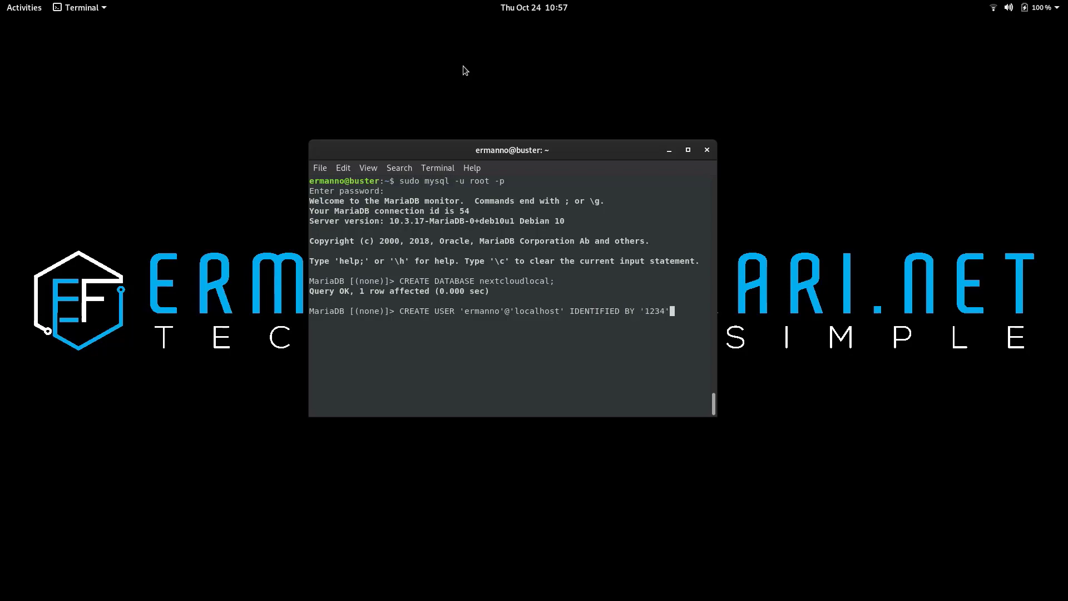
pyautogui.write(';')
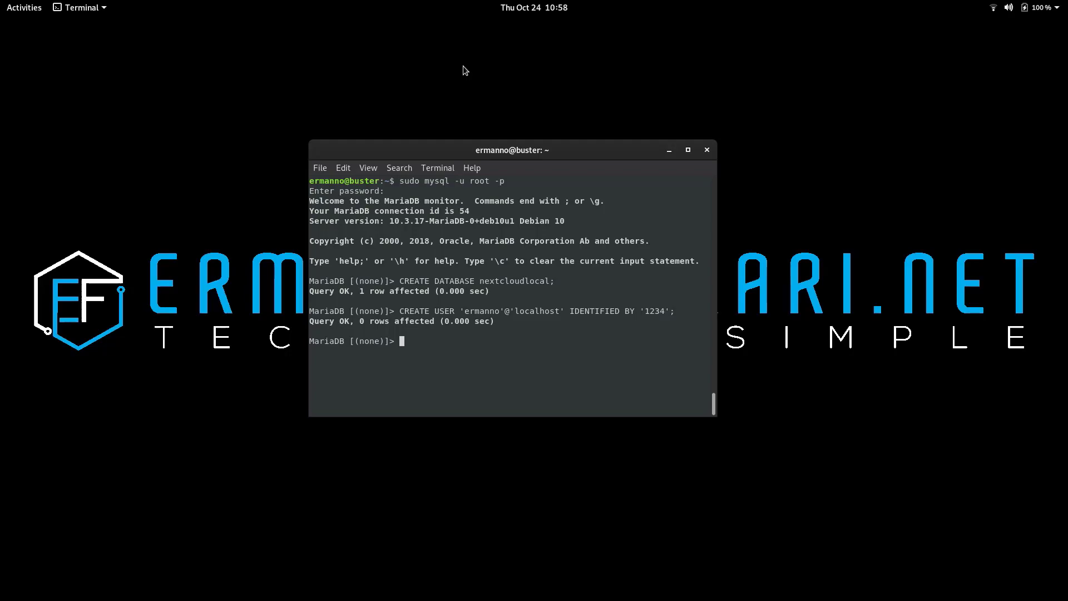
# - Grant all privileges on nextcloudlocal.* to 'ermanno'@'localhost'
pyautogui.write('G')
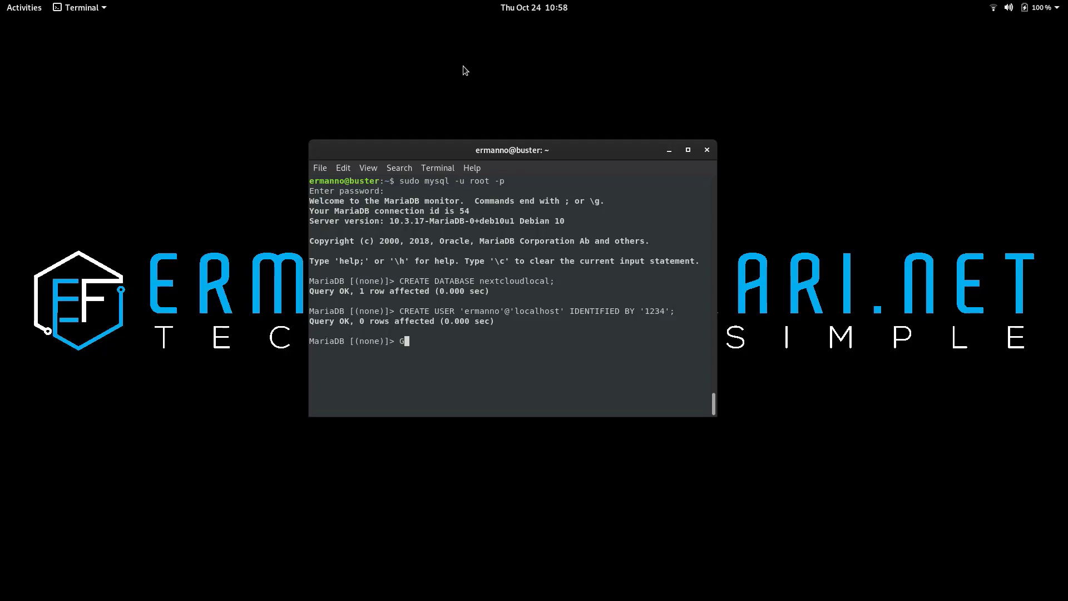
pyautogui.write('RANT ALL')
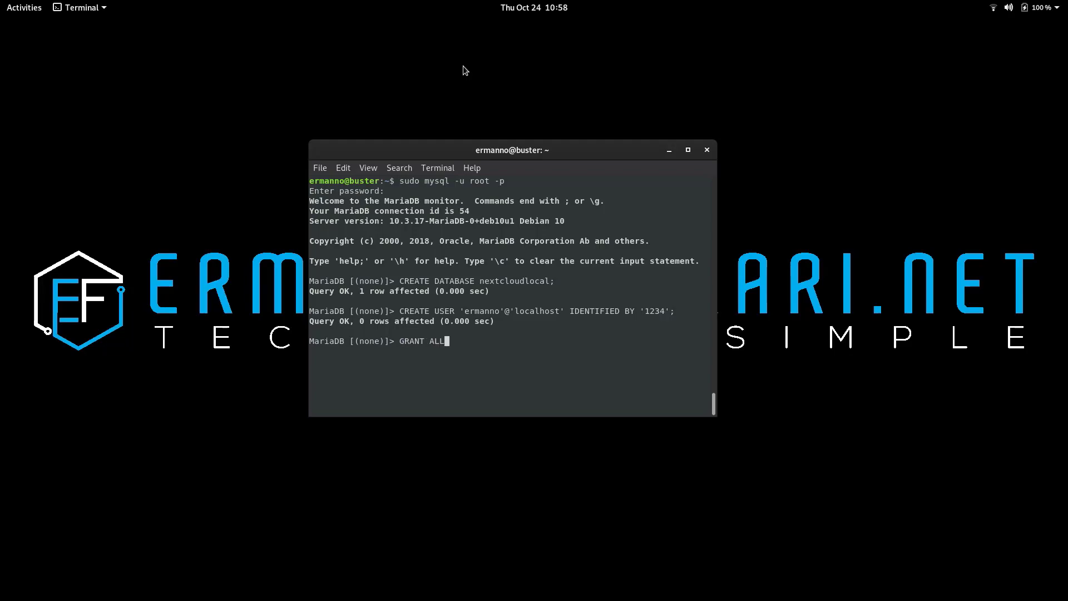
pyautogui.write('ON')
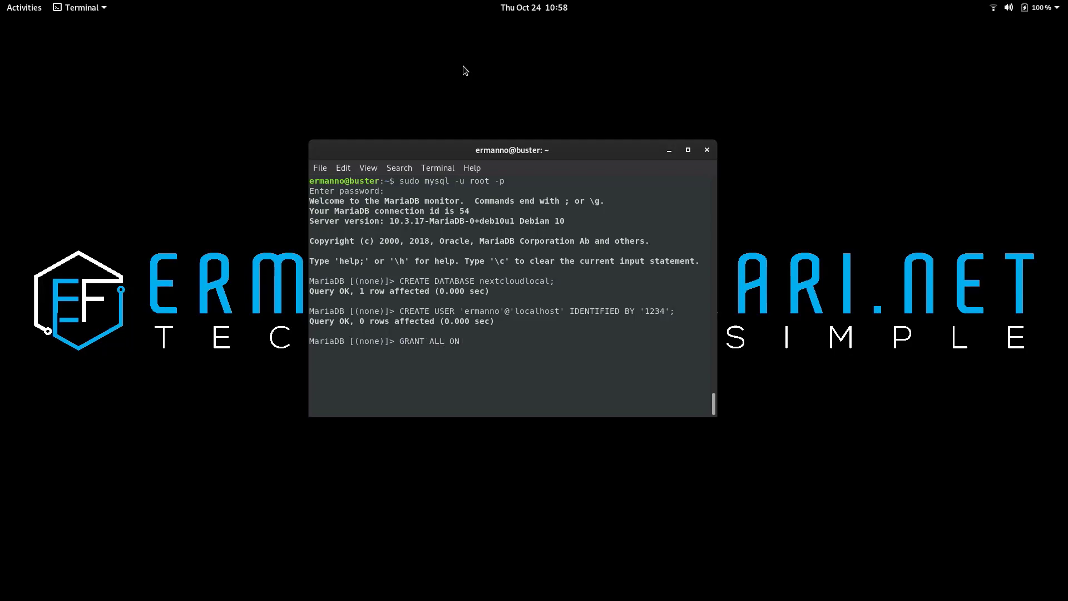
pyautogui.write('ne')
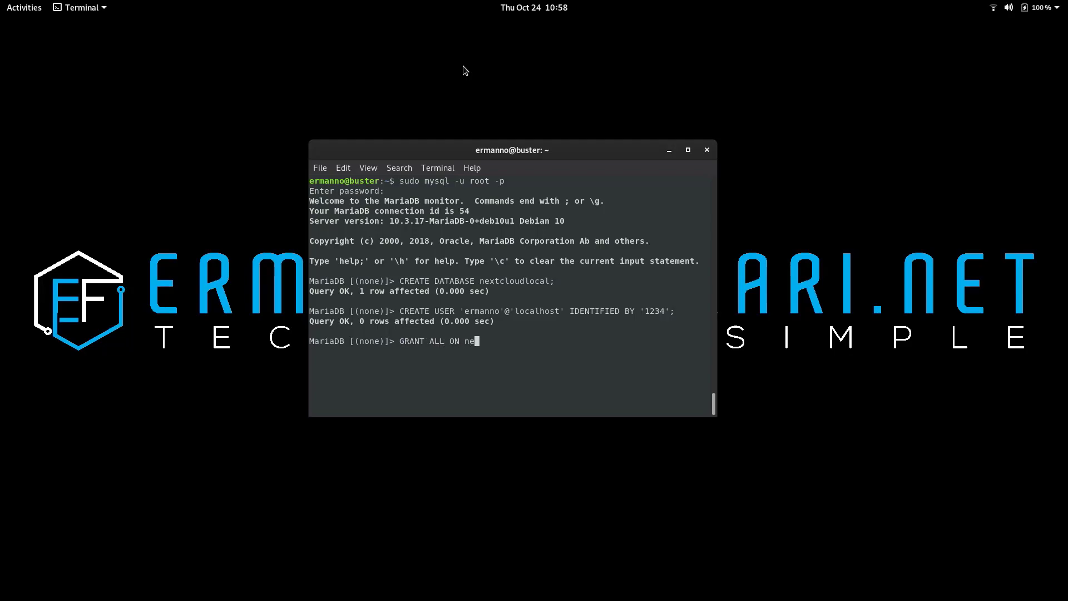
pyautogui.write('xtcloud')
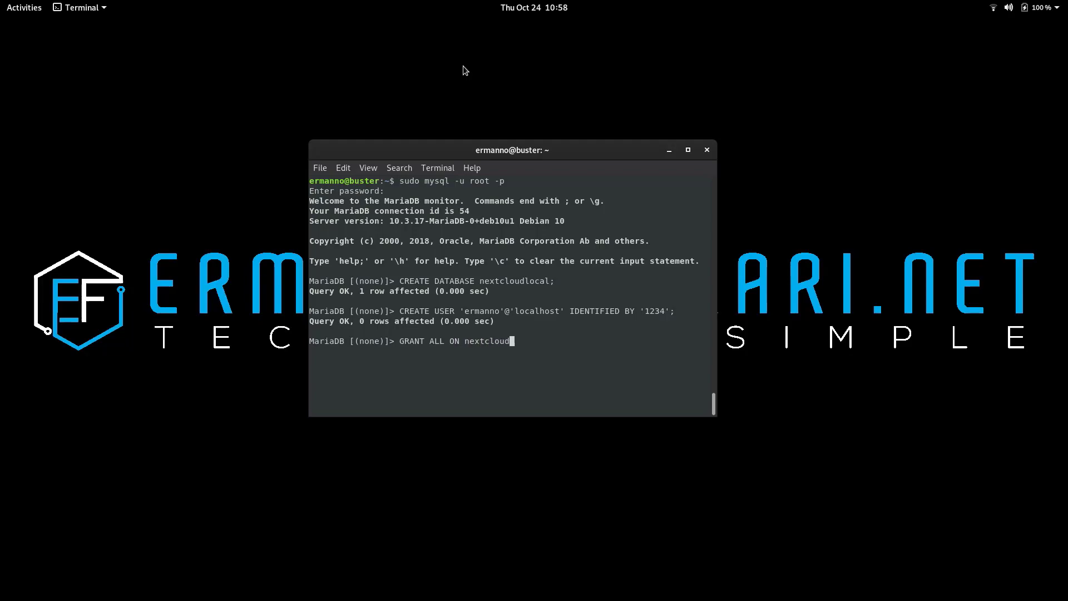
pyautogui.write('local.')
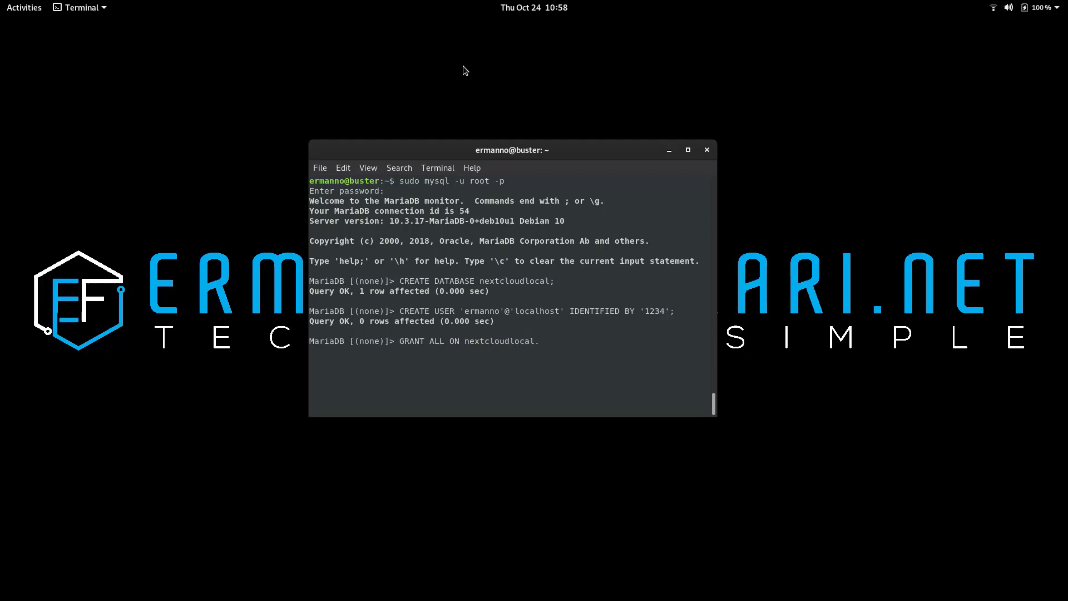
pyautogui.write('.*')
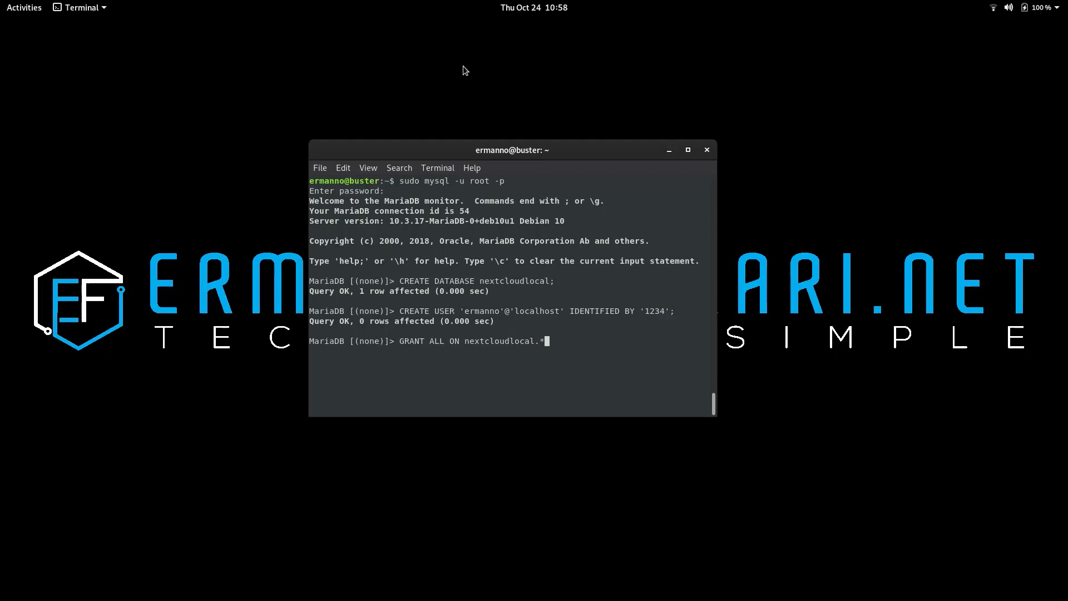
pyautogui.write('TO')
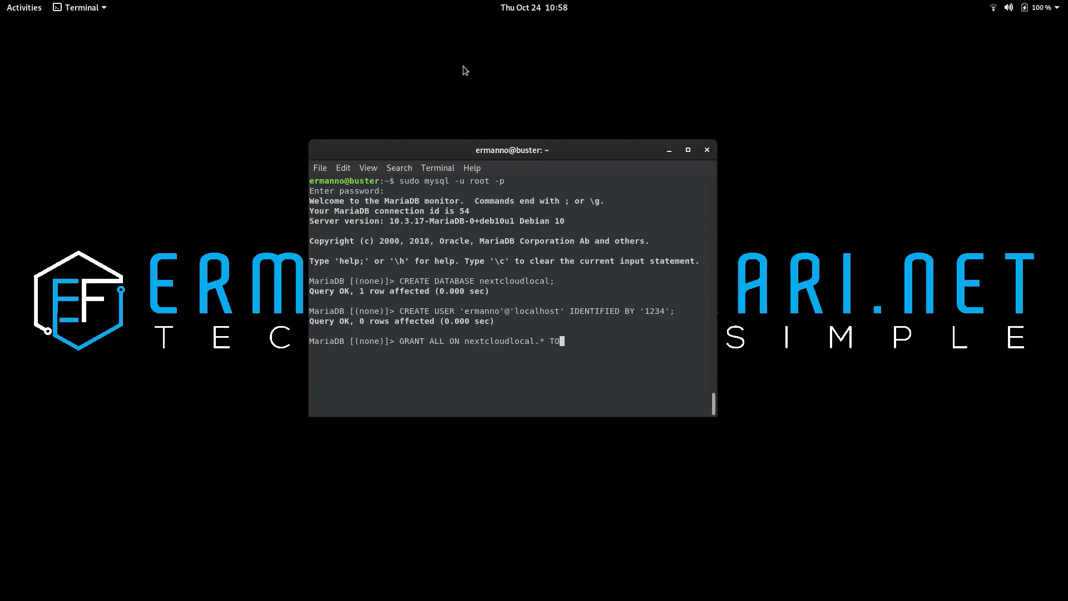
pyautogui.write("'erman")
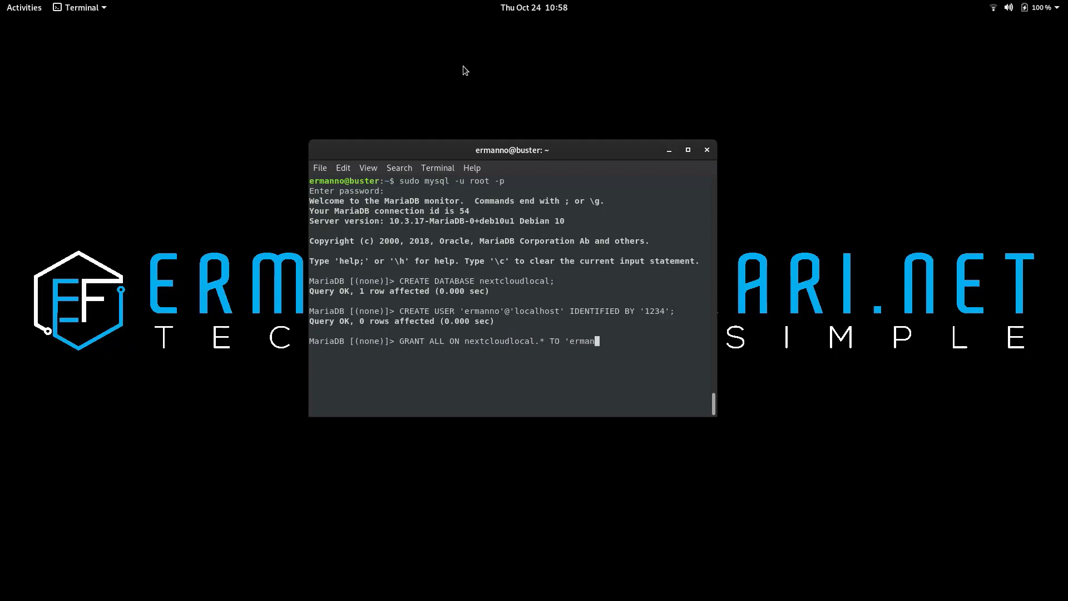
pyautogui.write('no')
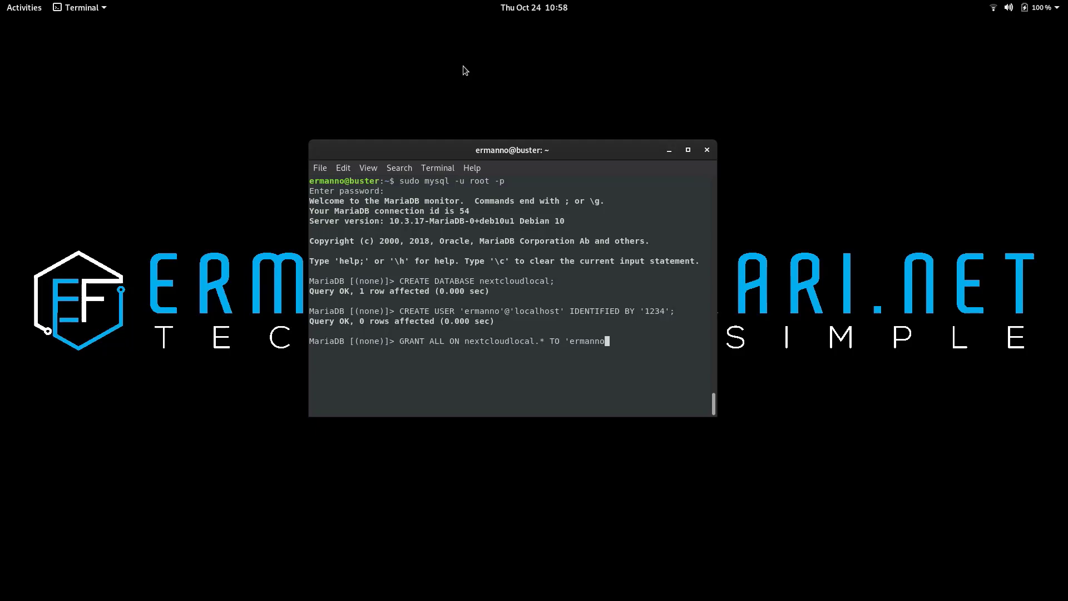
pyautogui.write("@'localho")
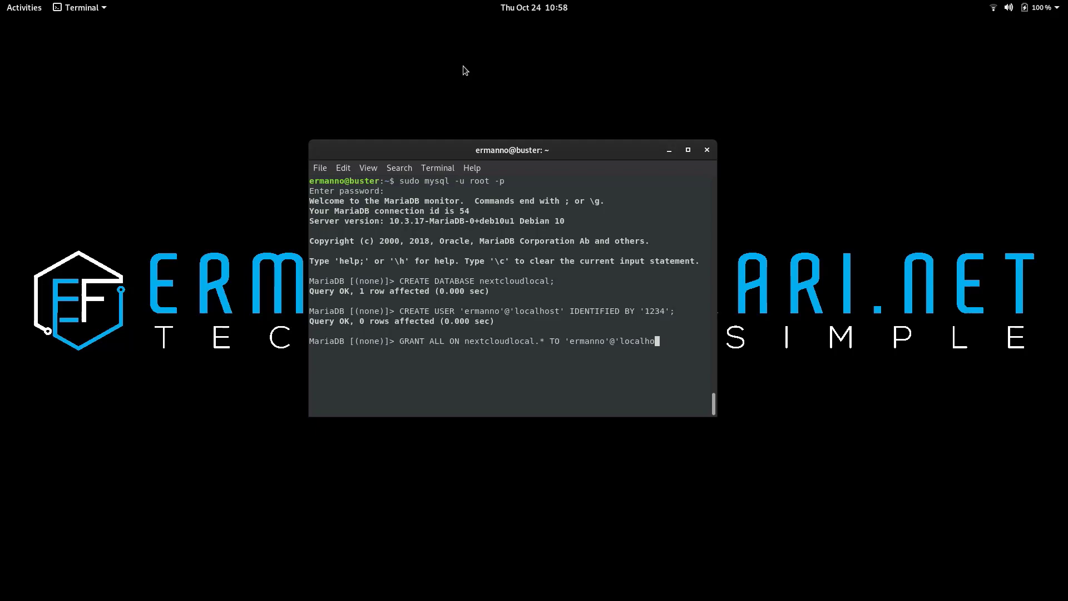
pyautogui.write("st'")
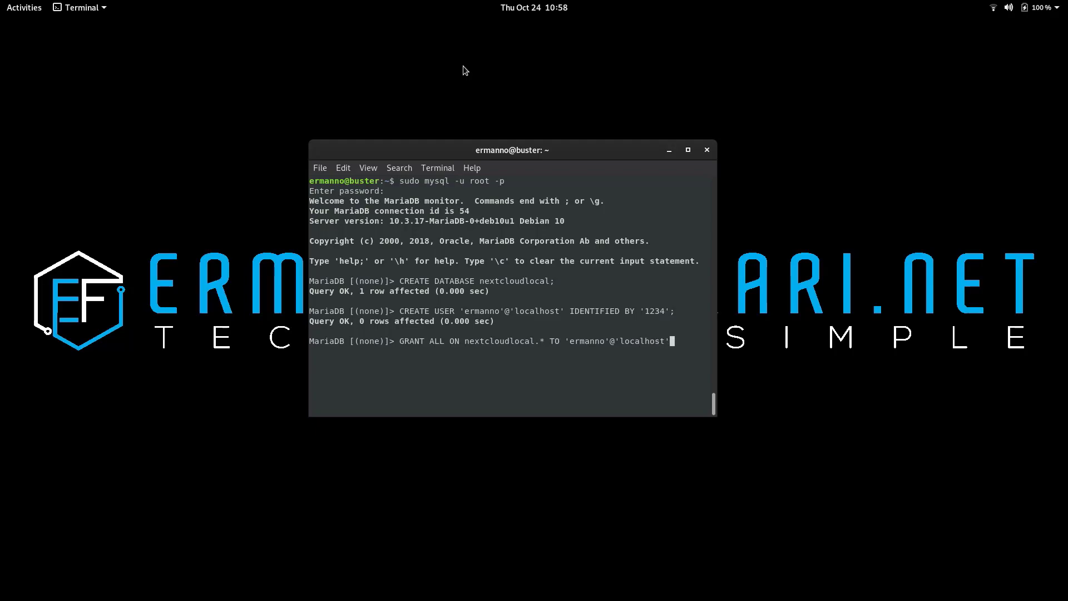
pyautogui.write(';')
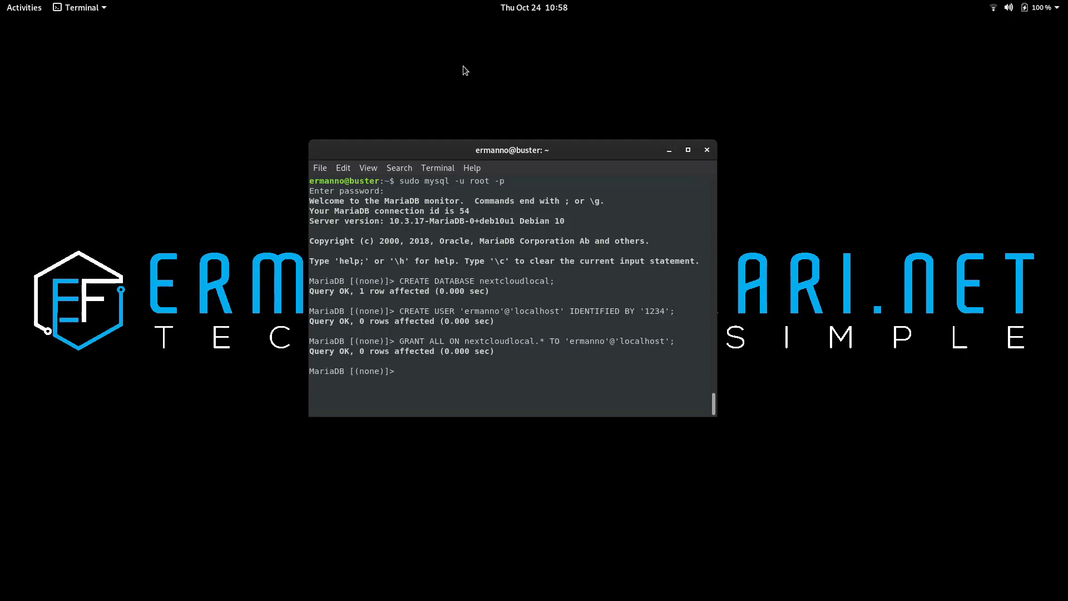
# - Run FLUSH PRIVILEGES and exit the MariaDB monitor with \q
pyautogui.write('F')
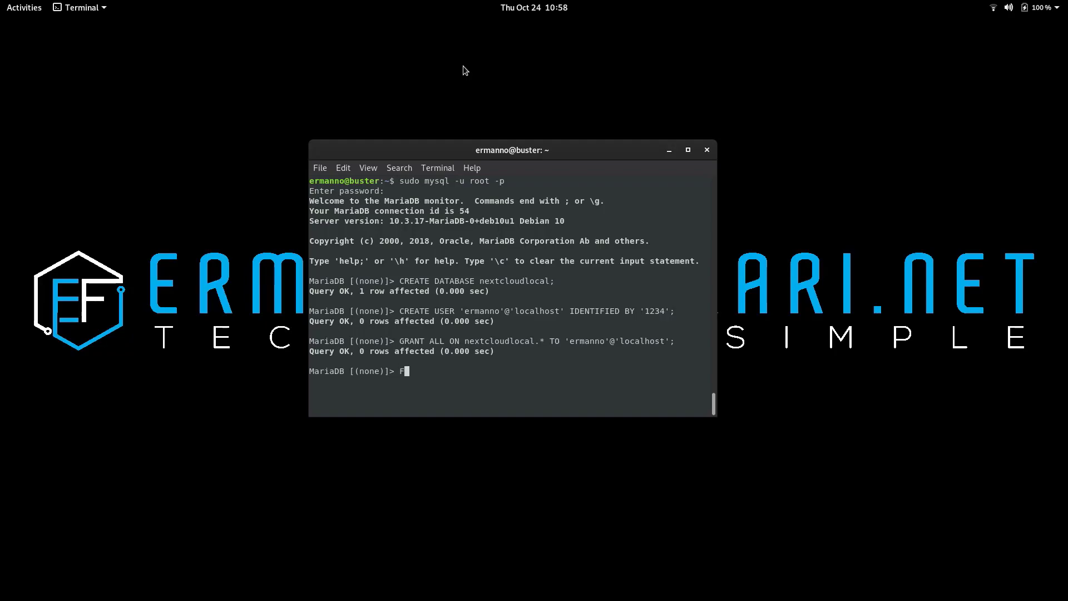
pyautogui.write('LUSH')
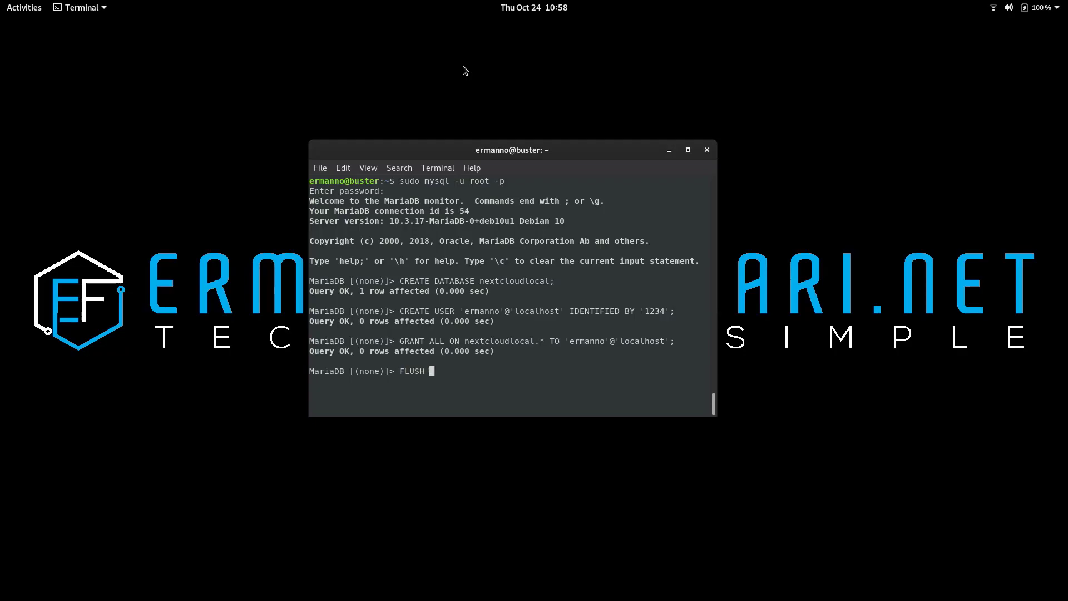
pyautogui.write('PRIVIL')
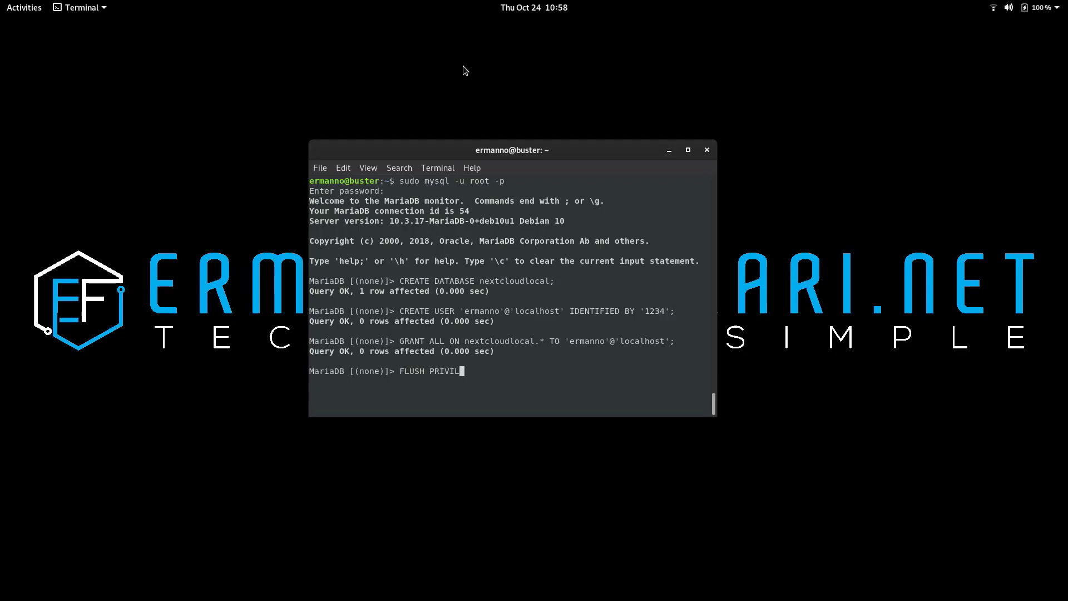
pyautogui.write('EGES;')
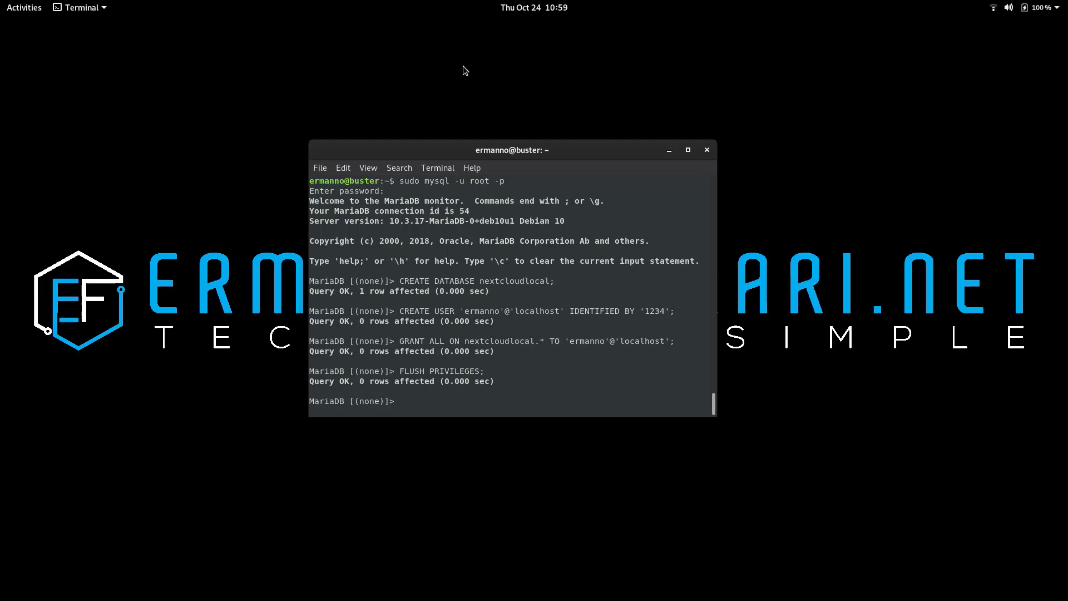
pyautogui.write('\\q')
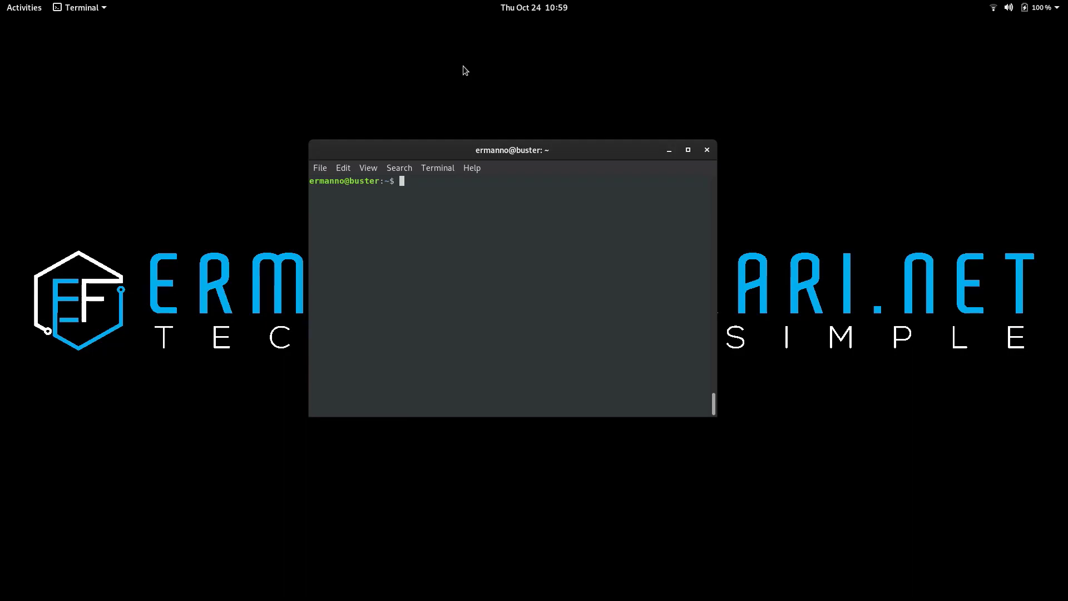
# - Change into Downloads, list its contents and run sudo apt install wget
pyautogui.write('cd Downloads')
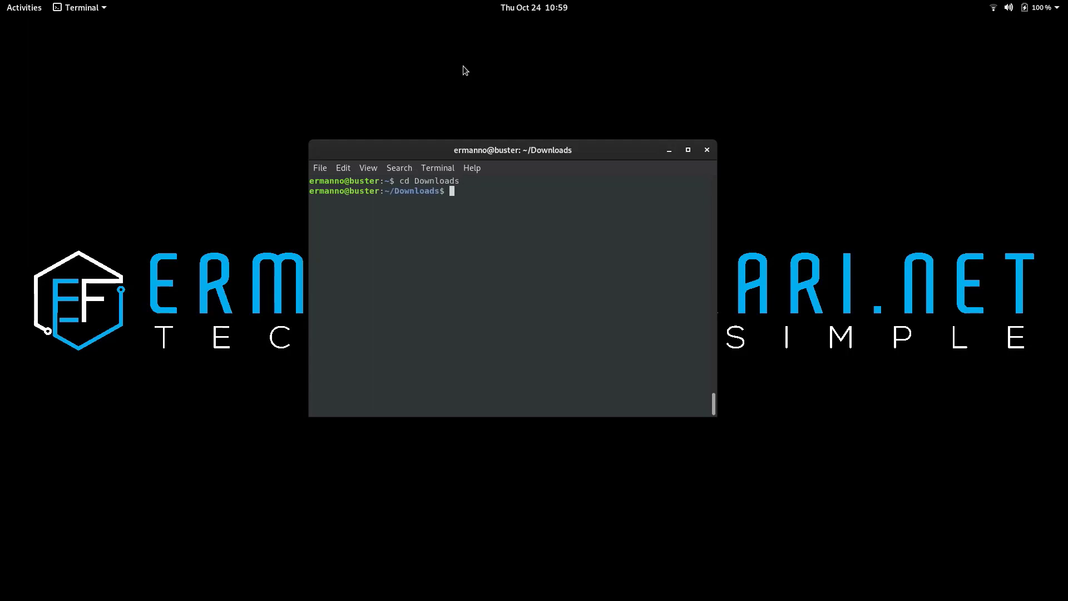
pyautogui.write('ls')
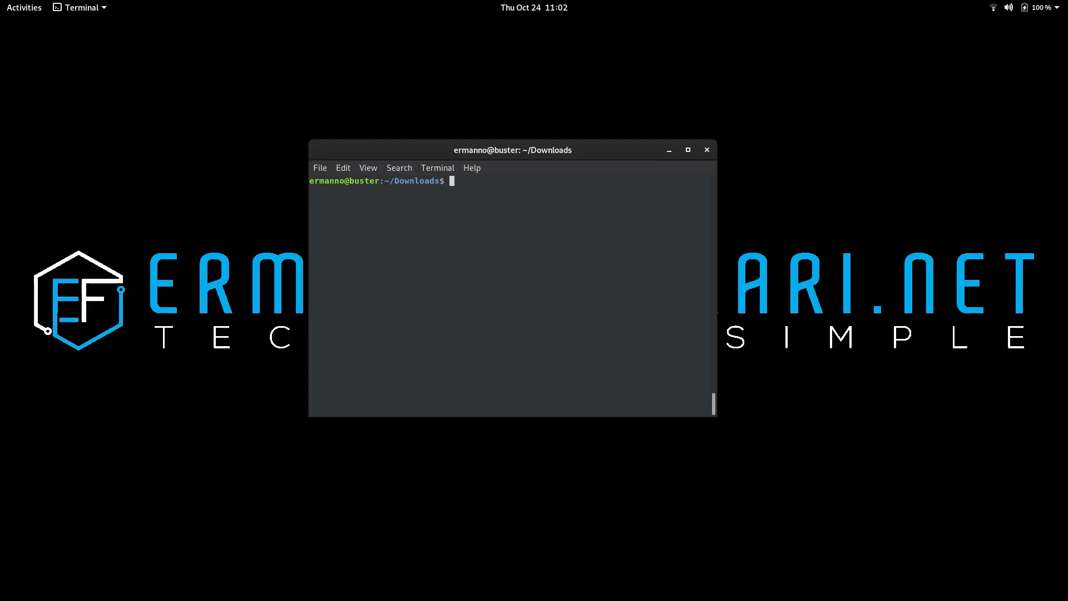
pyautogui.write('sudo')
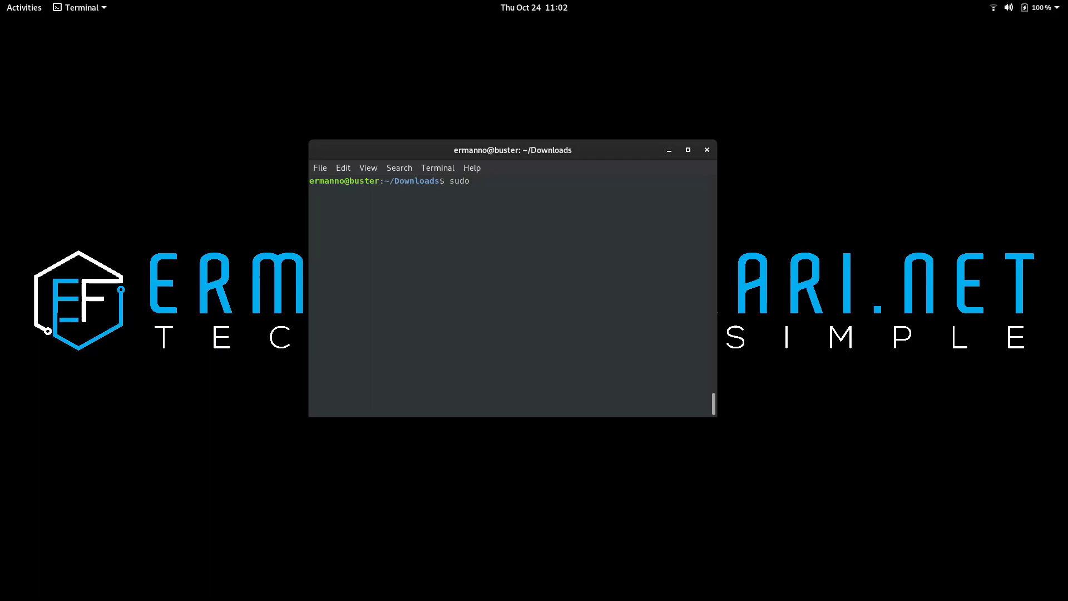
pyautogui.write('apt instal')
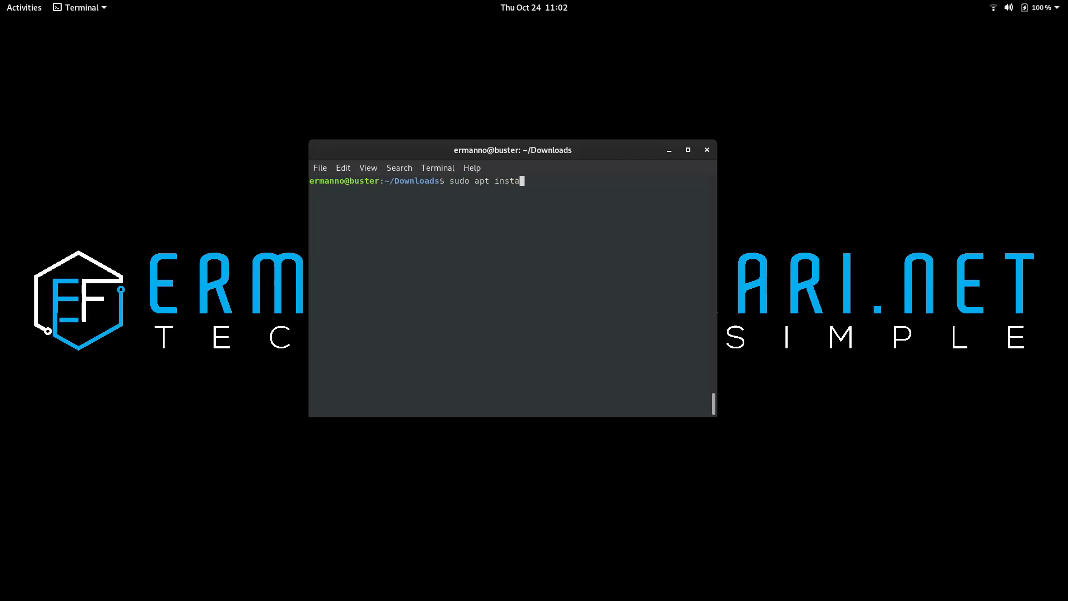
pyautogui.write('ll wget')
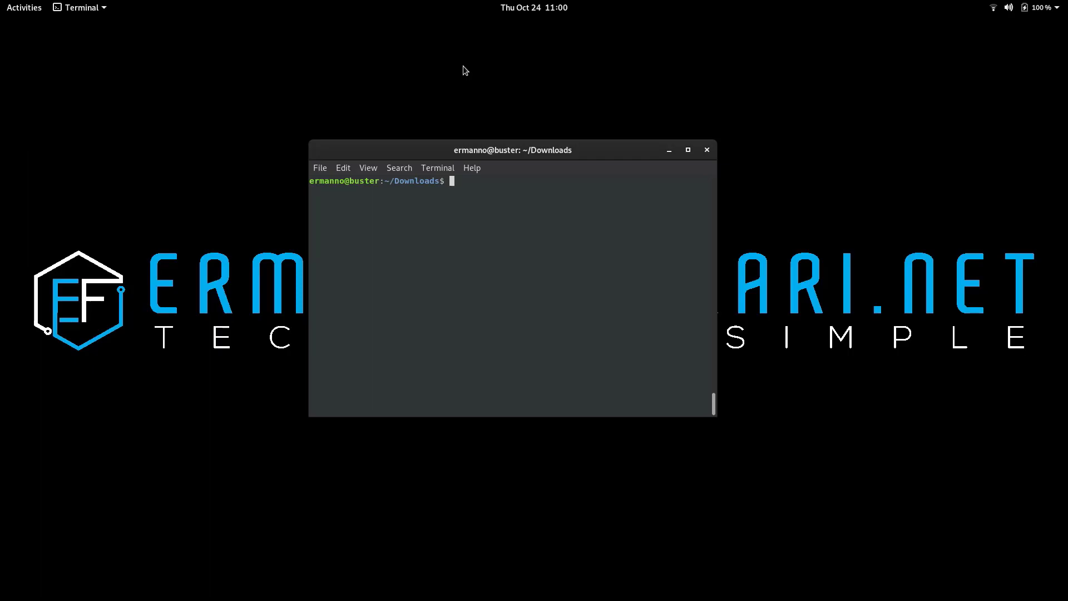
# - Download nextcloud-17.0.0.zip with wget from download.nextcloud.com/server/releases
pyautogui.write('wget https://download.nextcloud.com/server/releases/nextcloud-17.0.0.zip')
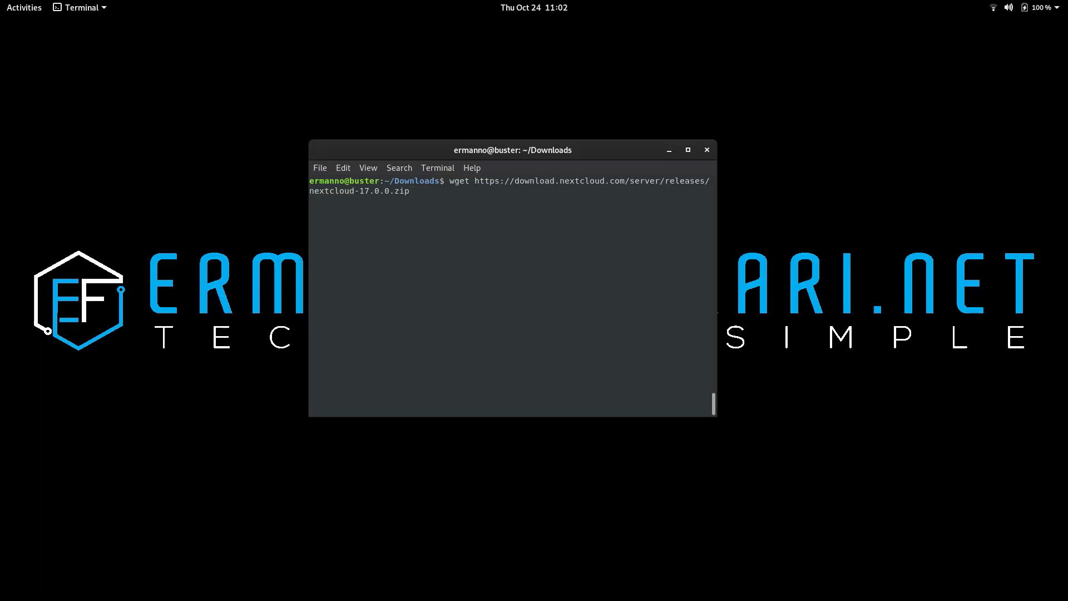
pyautogui.press('Return')
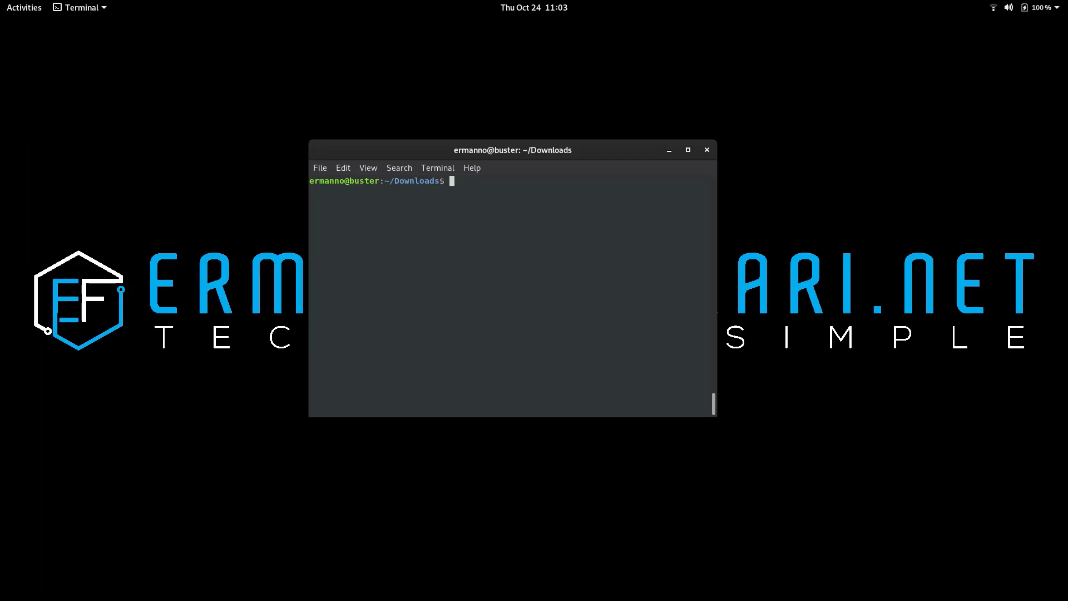
# - Run unzip nextcloud-17.0.0.zip to extract the archive in Downloads
pyautogui.write('unzip n')
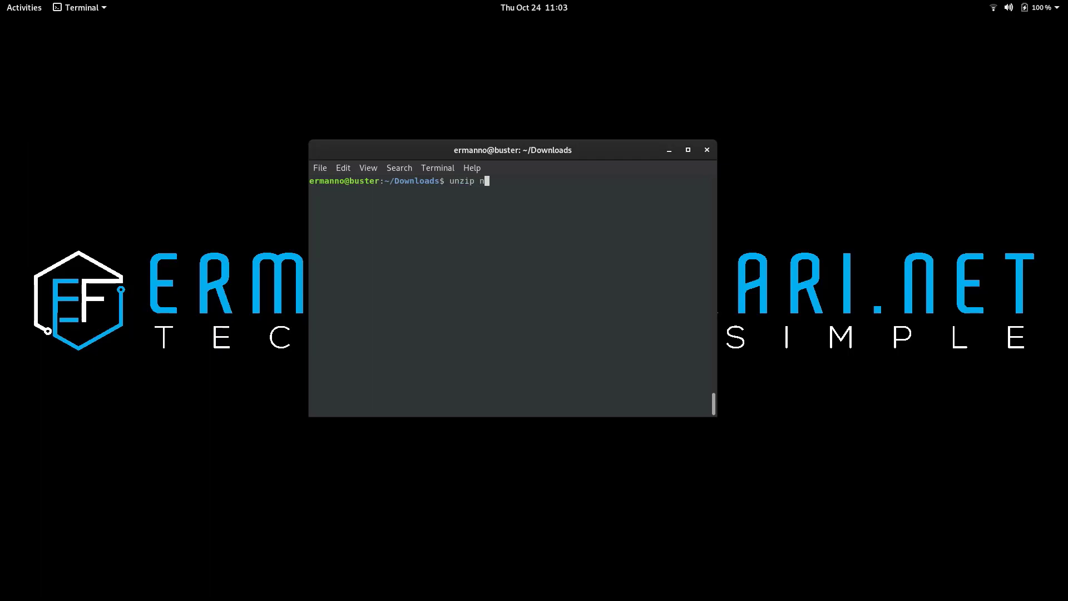
pyautogui.write('extcloud-17.0.0.zip')
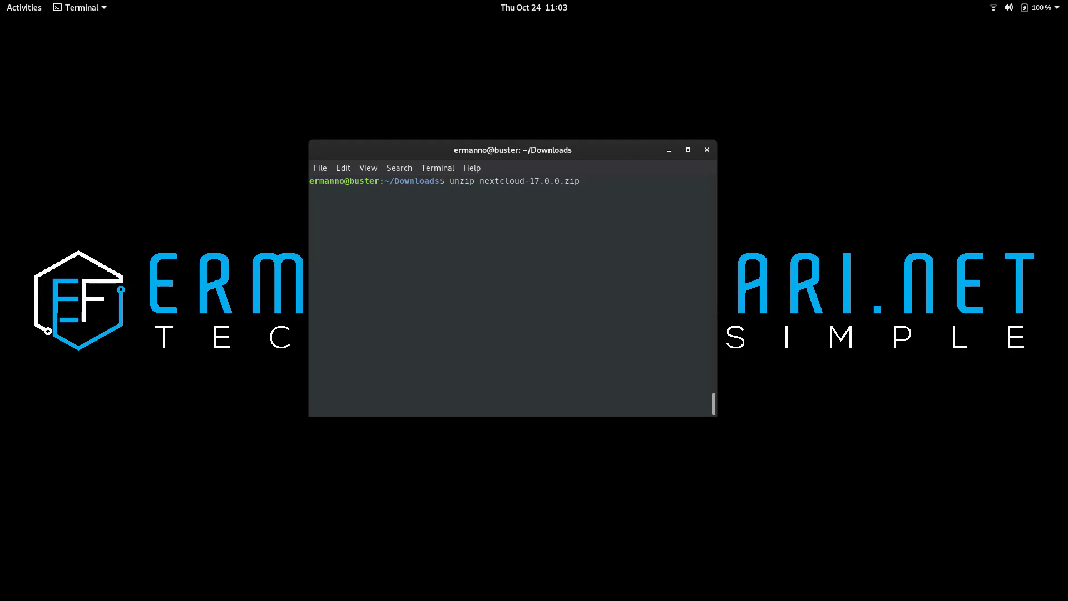
pyautogui.press('Return')
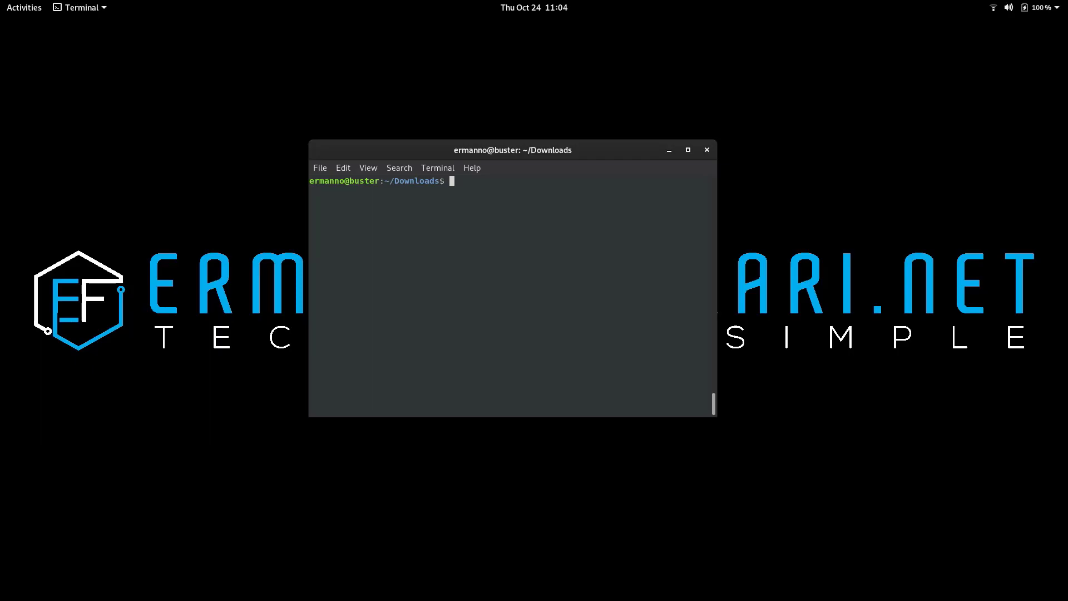
# - Copy ~/Downloads/nextcloud to /var/www/html/nextcloudlocal and chown it recursively to www-data:www-data
pyautogui.write('sudo cp -r /home/ermanno/Downloads/nextcloud /var/www/html/nextcloudlocal')
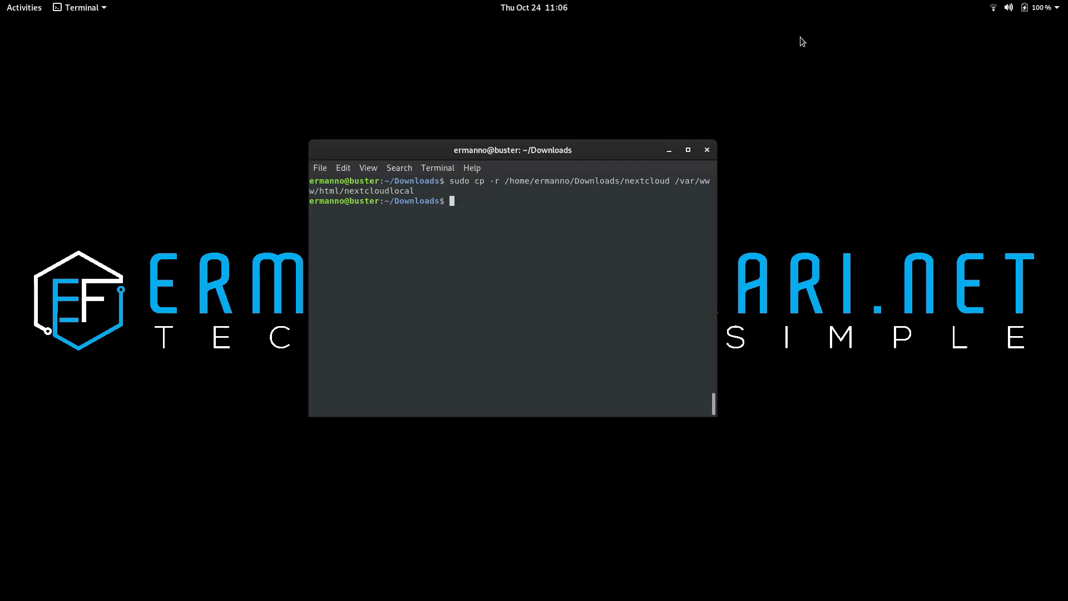
pyautogui.write('sudo chown -R www-data:www-data /var/www/html/nextcloudlocal')
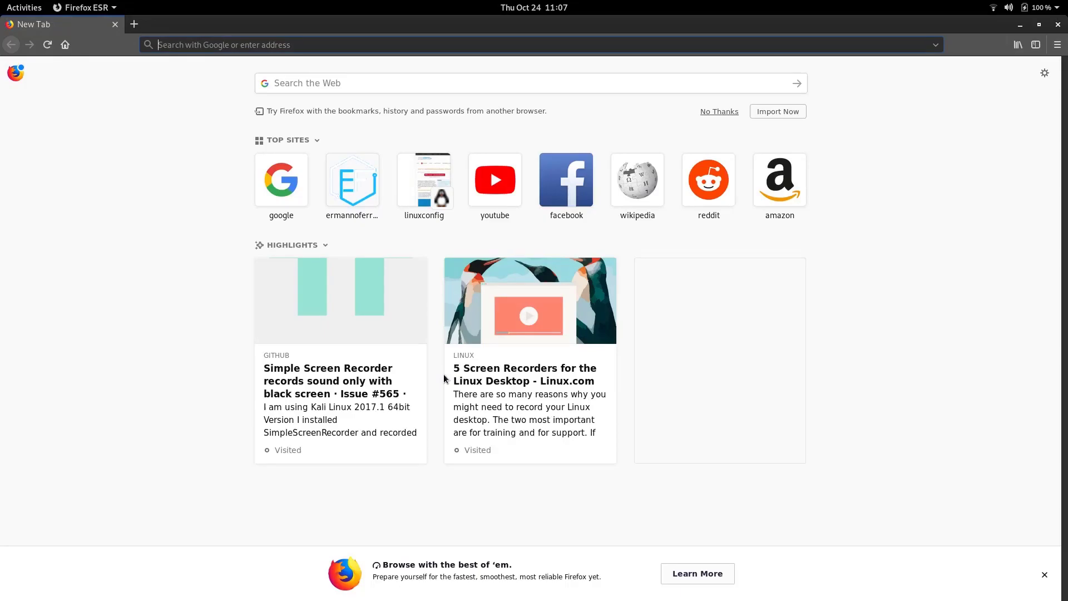
# - Navigate Firefox to localhost/nextcloudlocal to reach the Nextcloud setup page
pyautogui.write('localhost/')
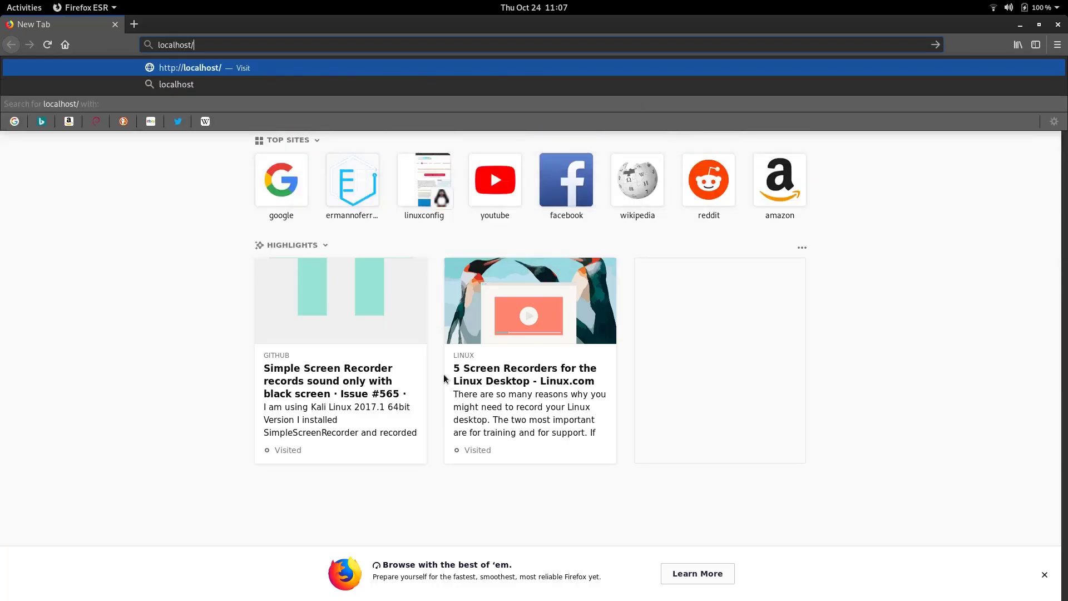
pyautogui.write('next')
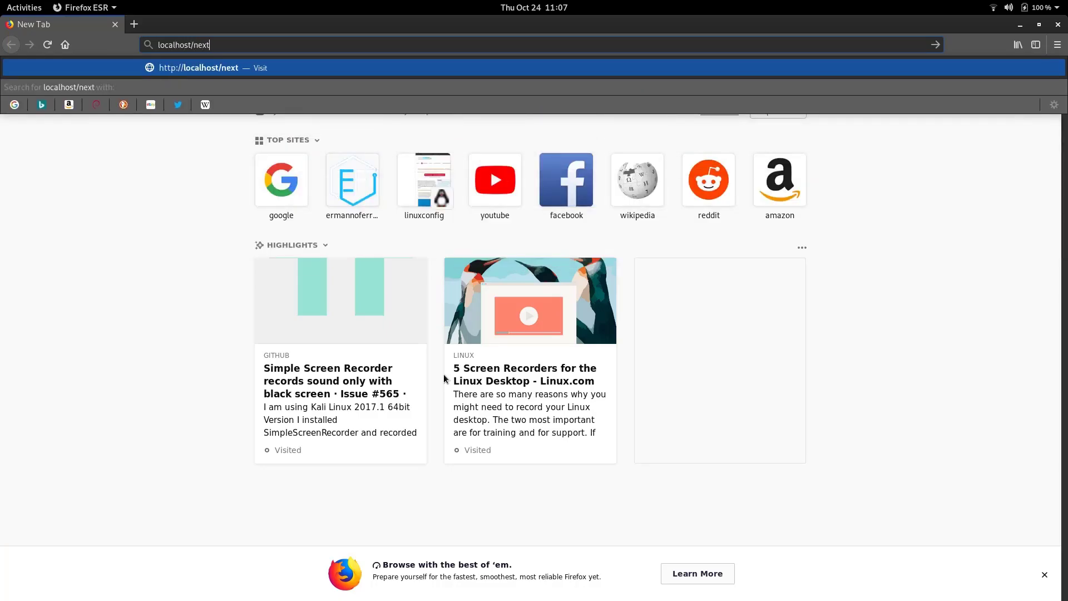
pyautogui.write('cloudlocal/index.php')
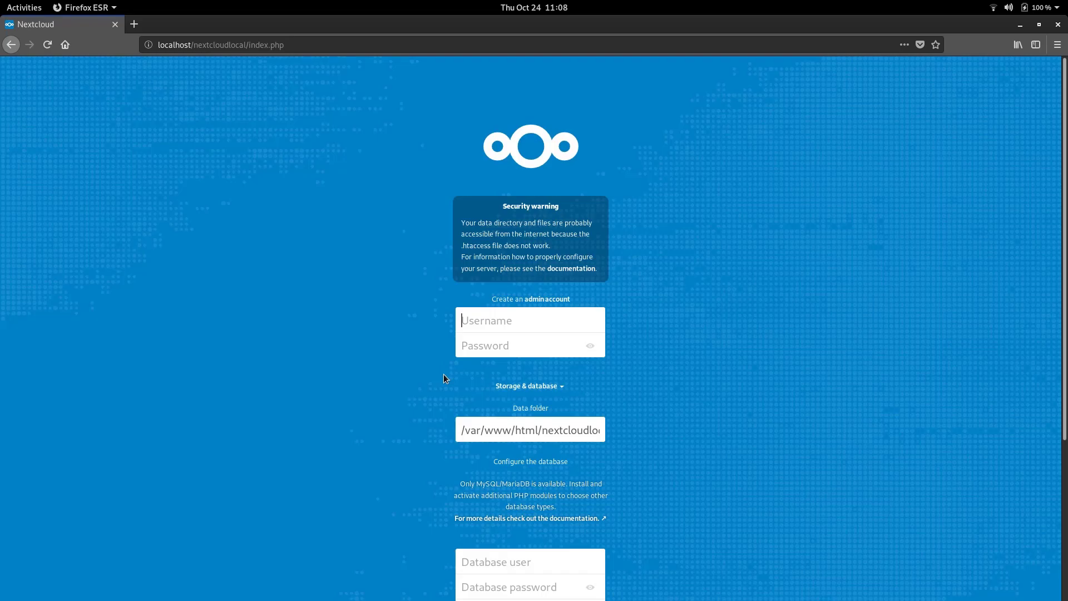
# - Enter admin account ermanno, database user ermanno and database name nextcloudlocal in the setup form
pyautogui.write('ermanno')
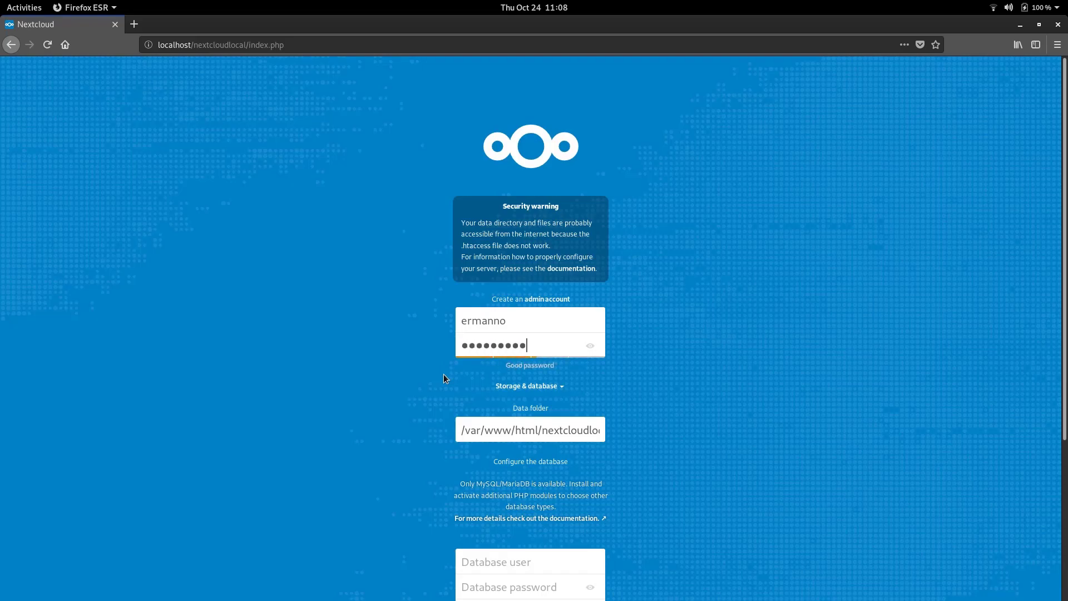
pyautogui.scroll(-3)
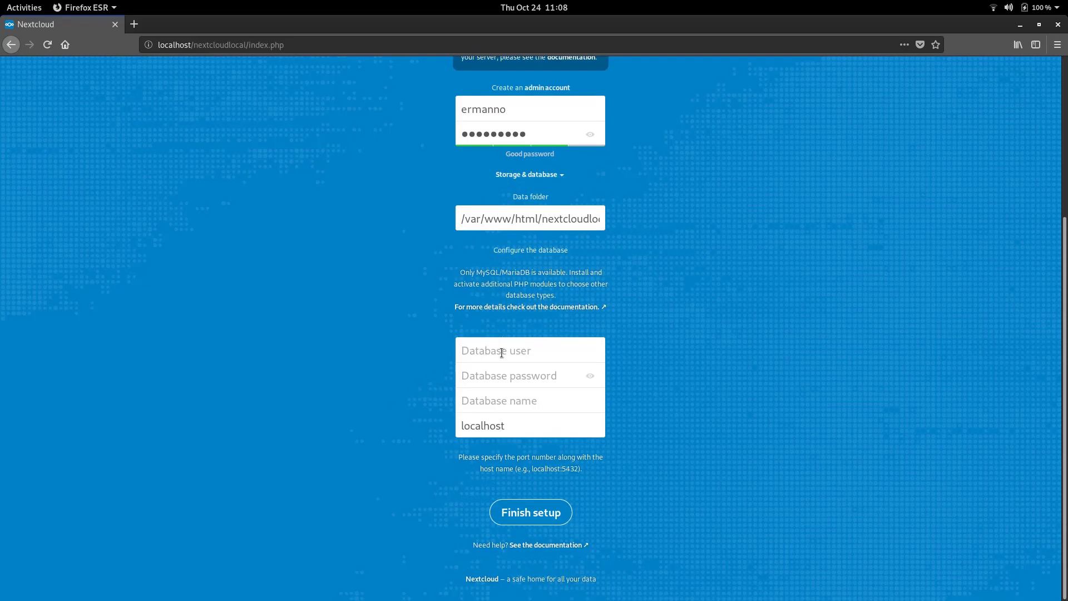
pyautogui.click(530, 350)
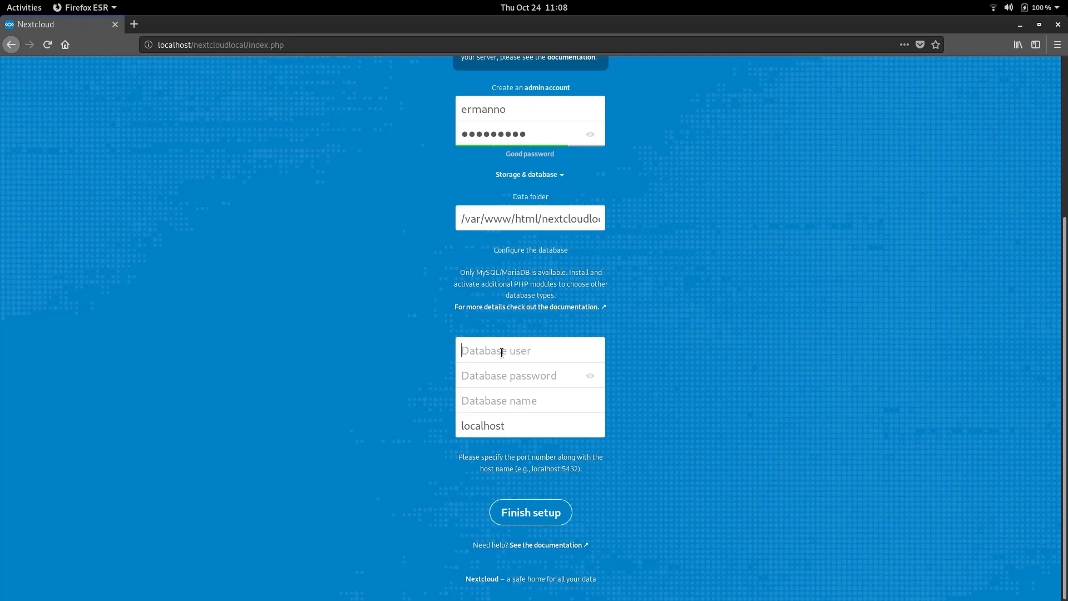
pyautogui.write('ermanno')
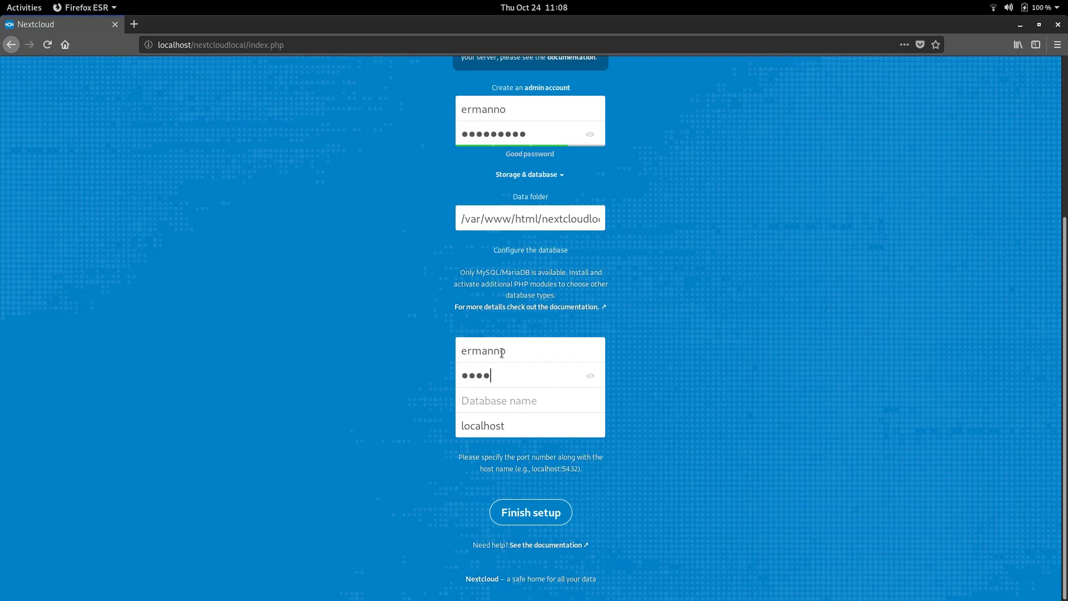
pyautogui.click(529, 399)
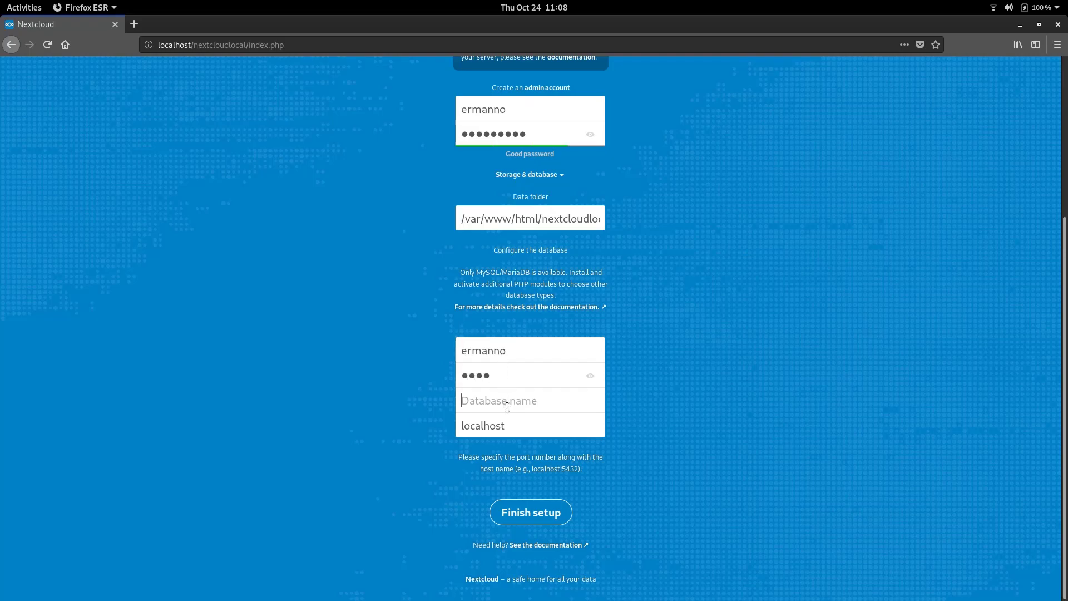
pyautogui.write('nextcloudlocal')
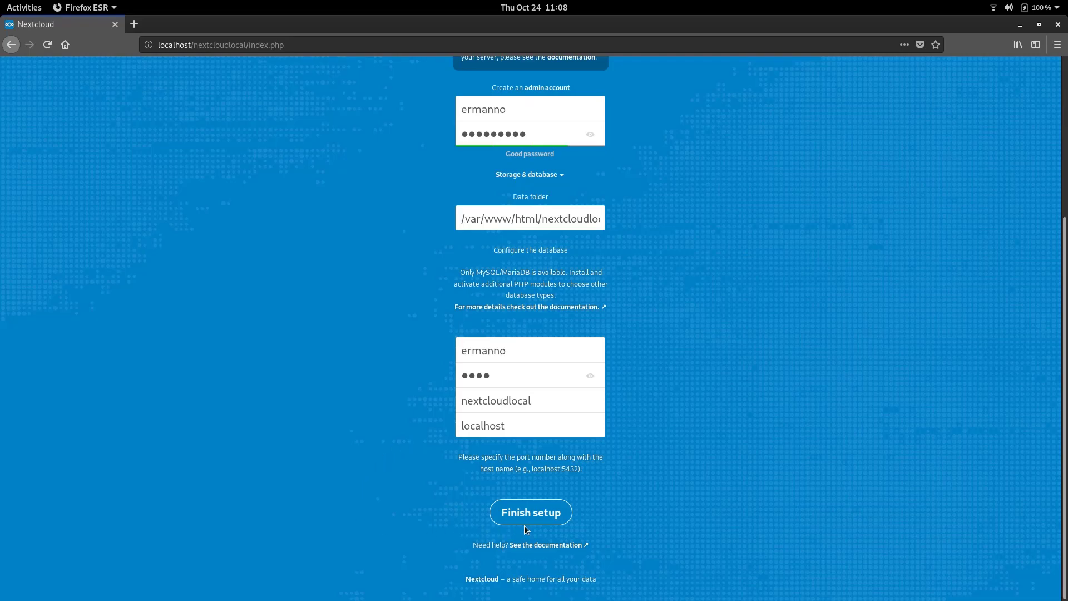
# - Finish the setup so the Nextcloud installation runs, handling Firefox's save-login prompt
pyautogui.click(530, 512)
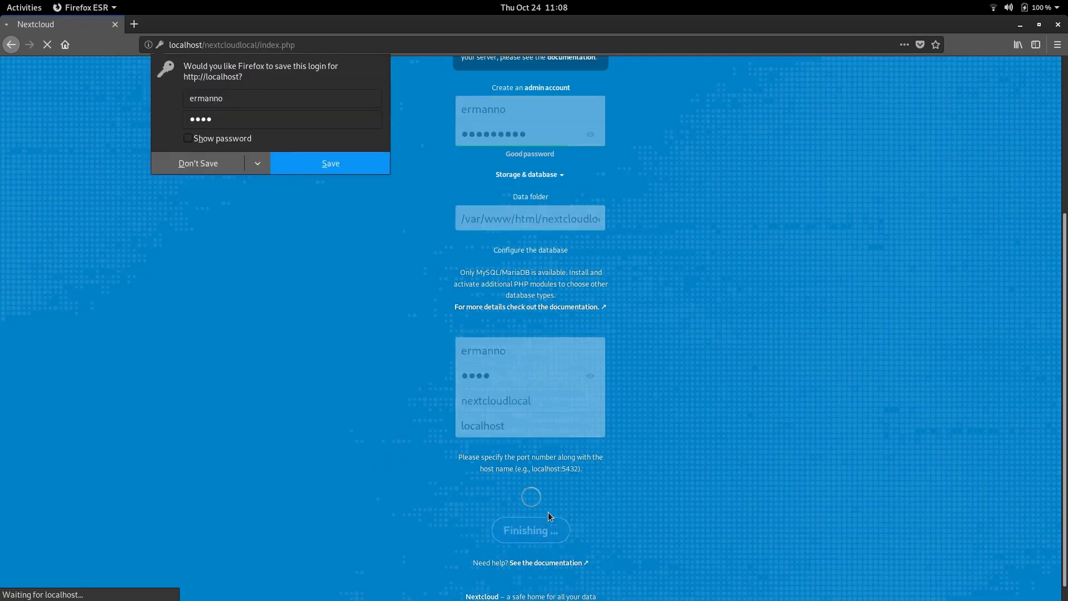
pyautogui.click(198, 162)
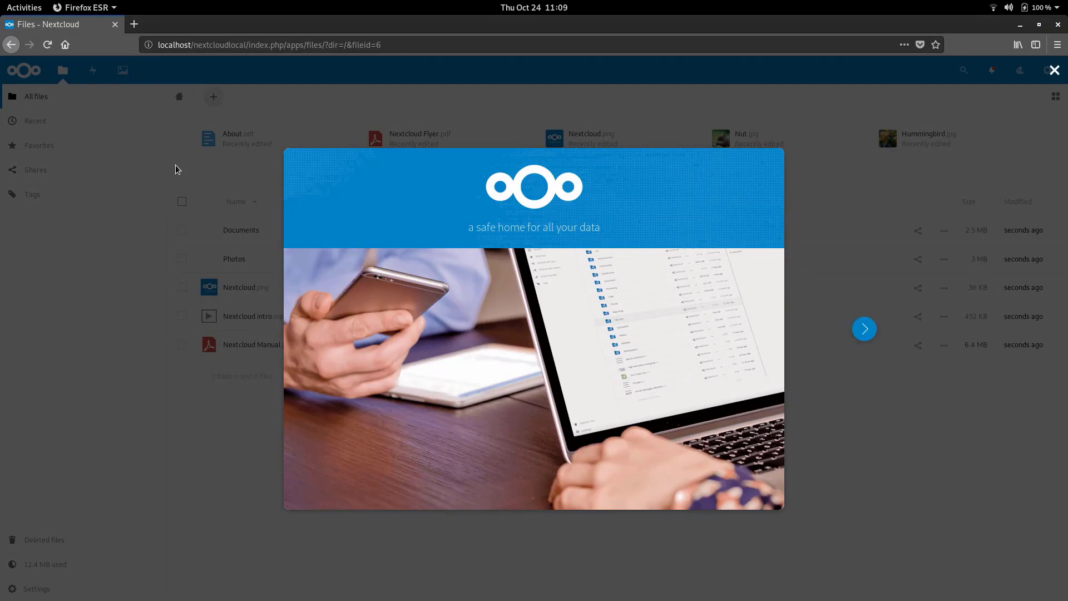
pyautogui.moveTo(815, 322)
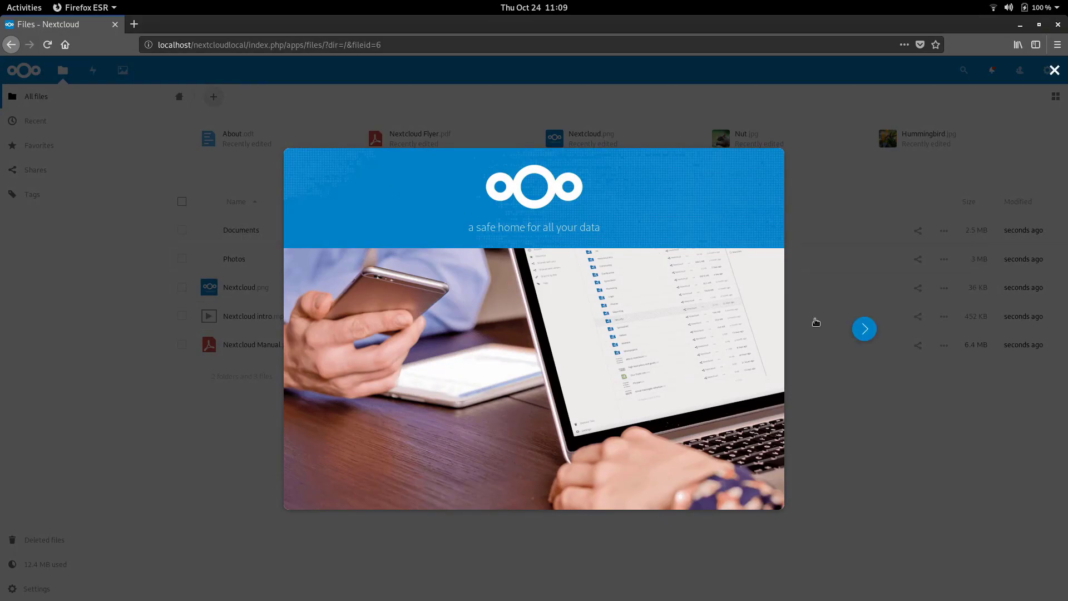
# - Page through the three welcome slides and choose Start using Nextcloud to reach Files
pyautogui.click(864, 328)
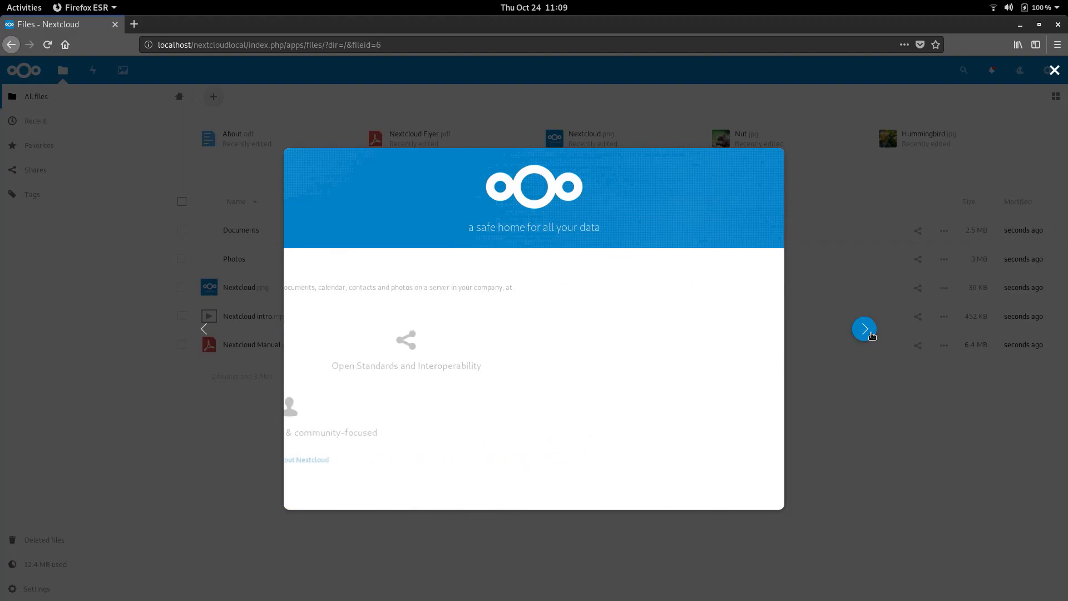
pyautogui.click(863, 328)
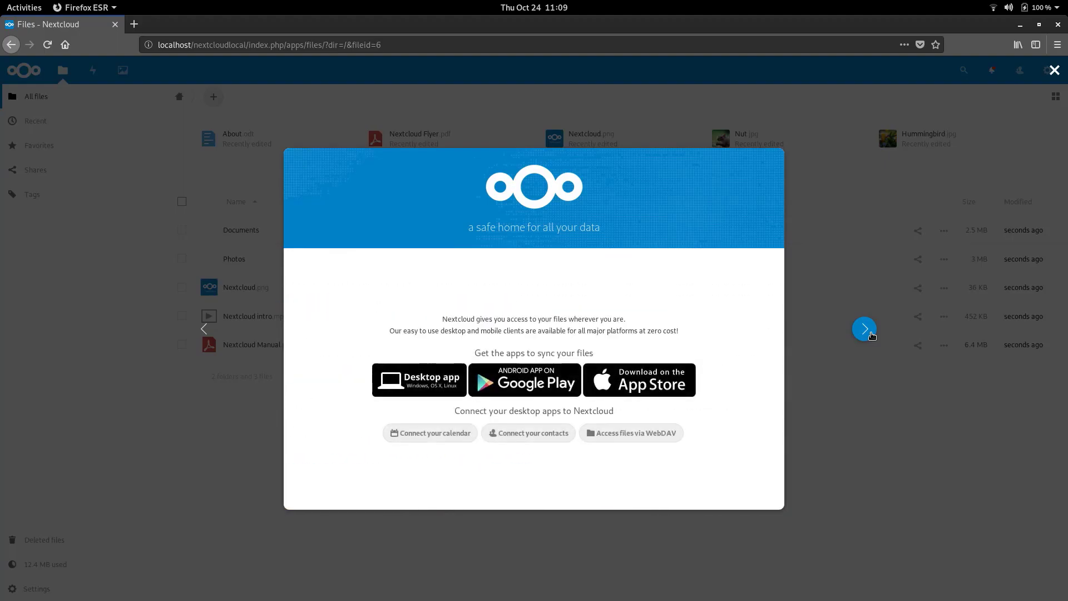
pyautogui.click(864, 330)
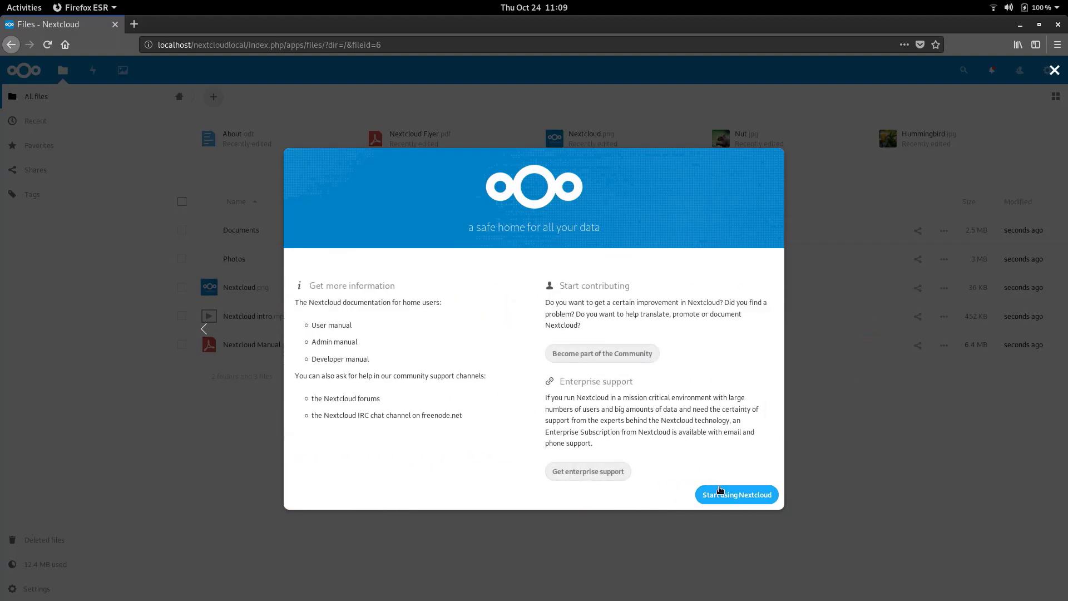
pyautogui.click(736, 494)
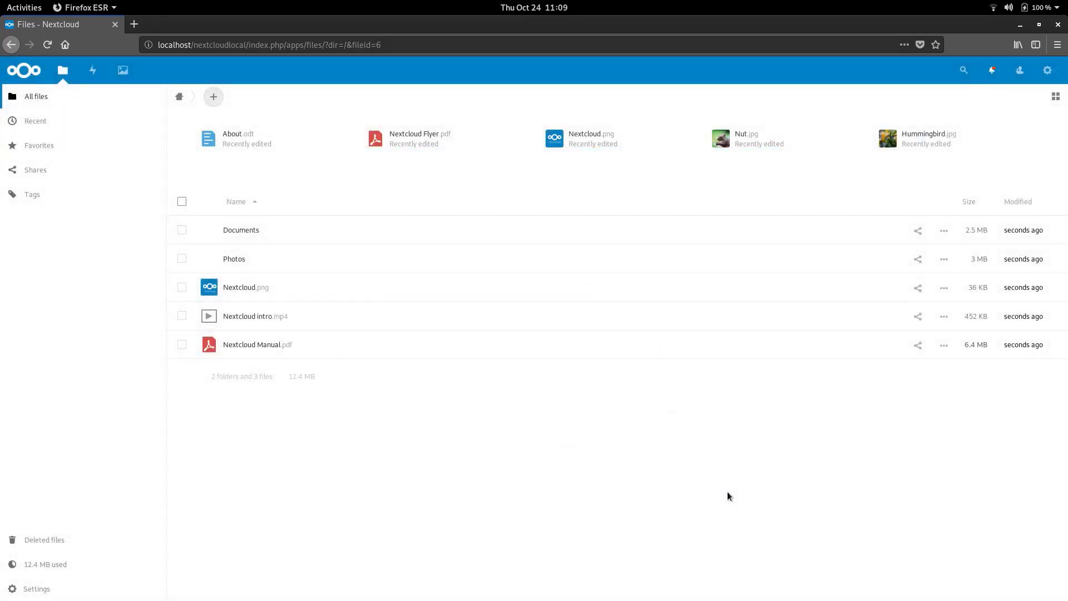